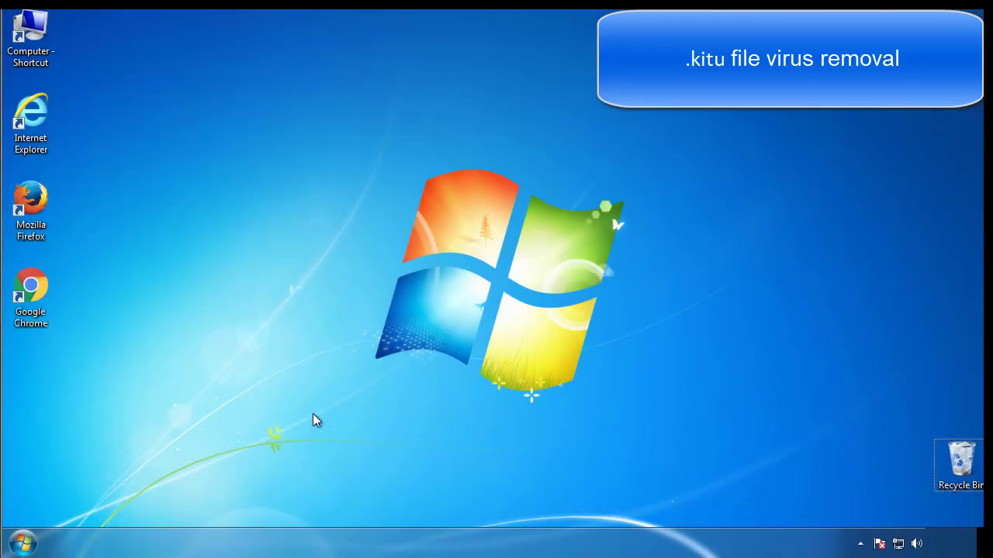
Search the Start menu for msconfig and launch System Configuration
click(21, 542)
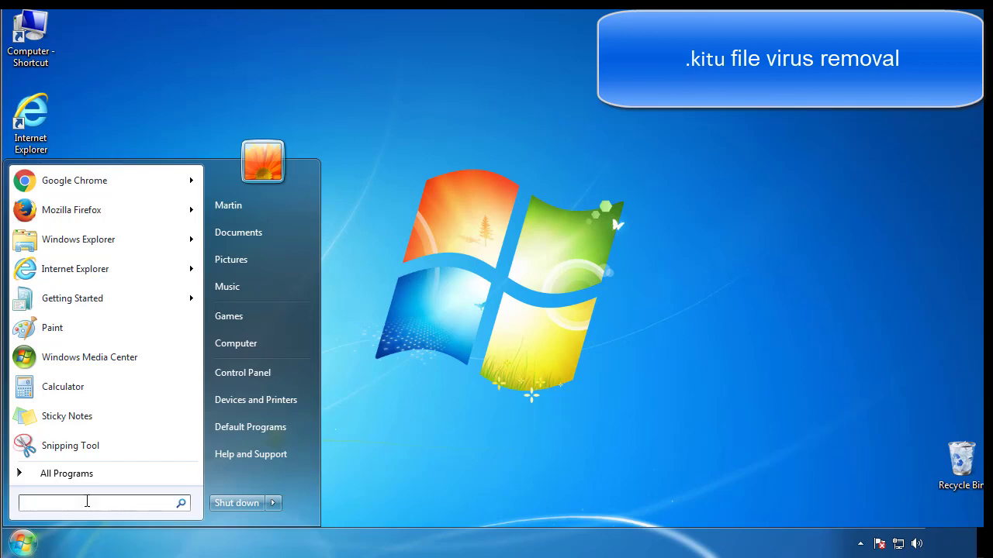
text(mscon)
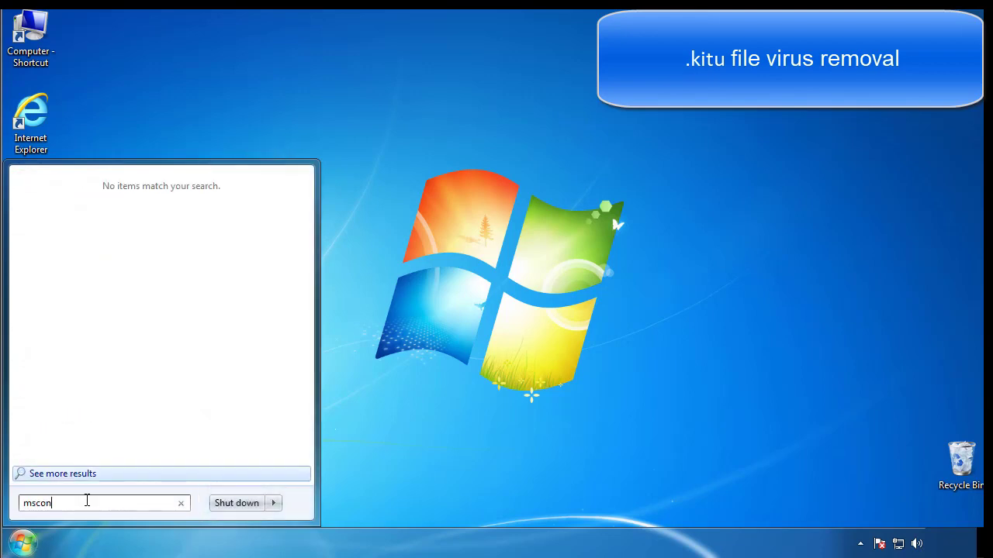
key(Return)
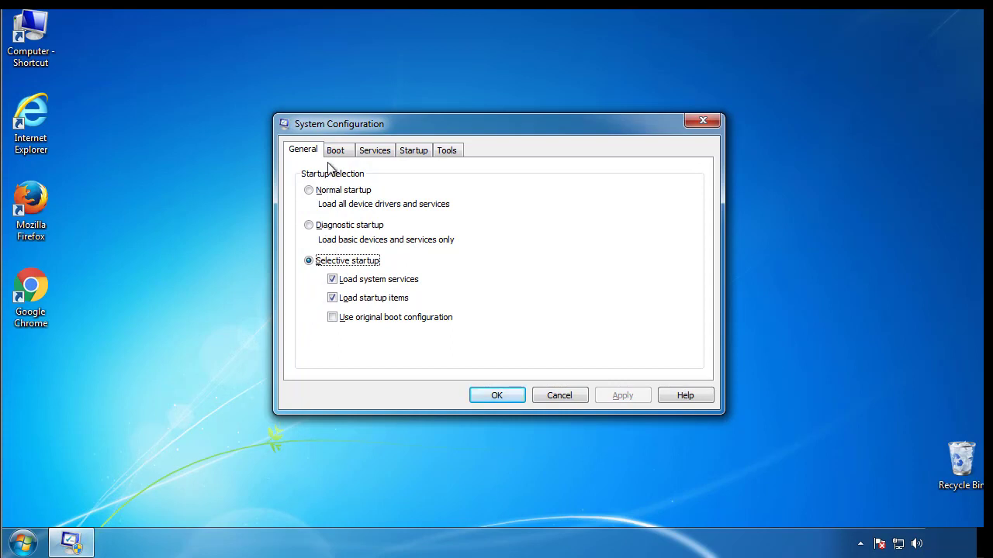
Enable Safe boot (Minimal) on the Boot tab and restart into Safe Mode
click(335, 150)
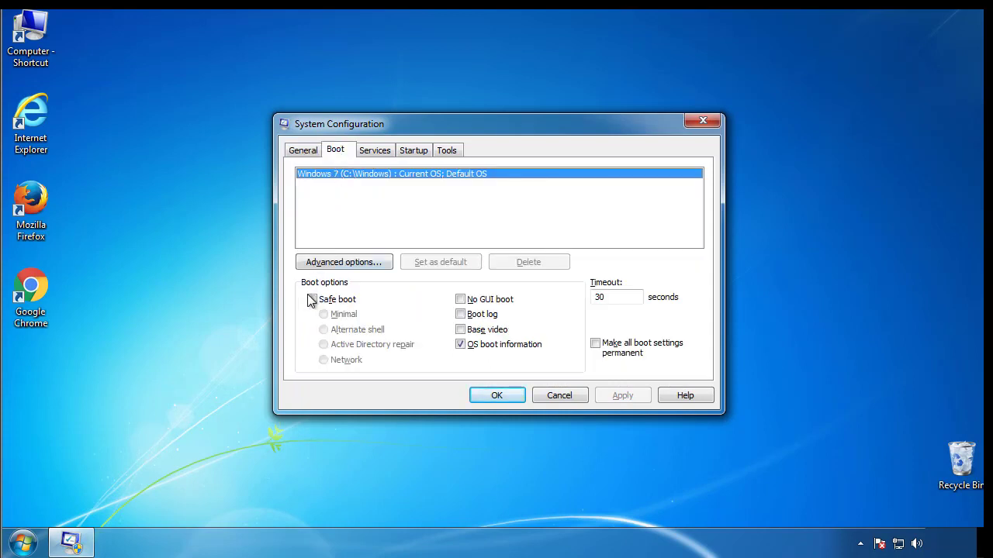
click(311, 298)
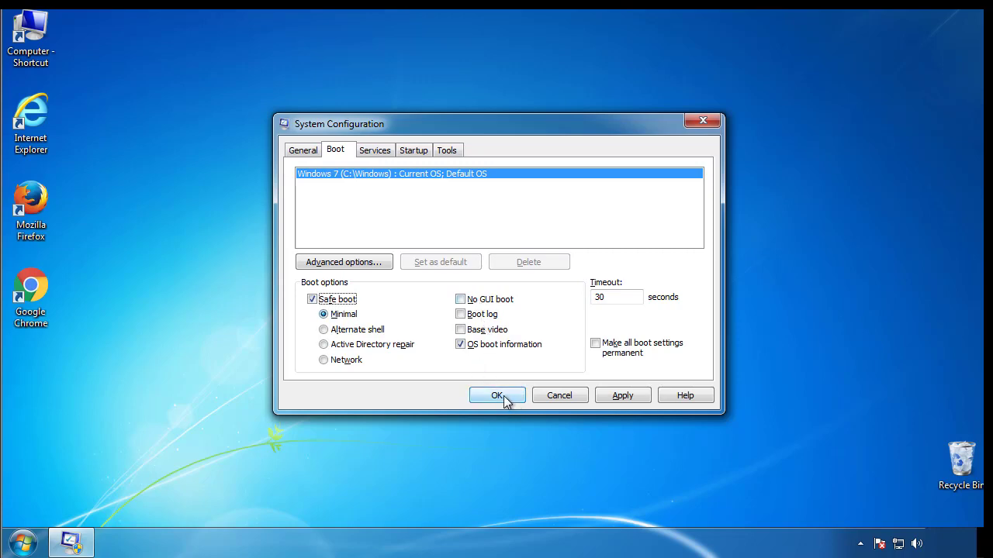
click(497, 395)
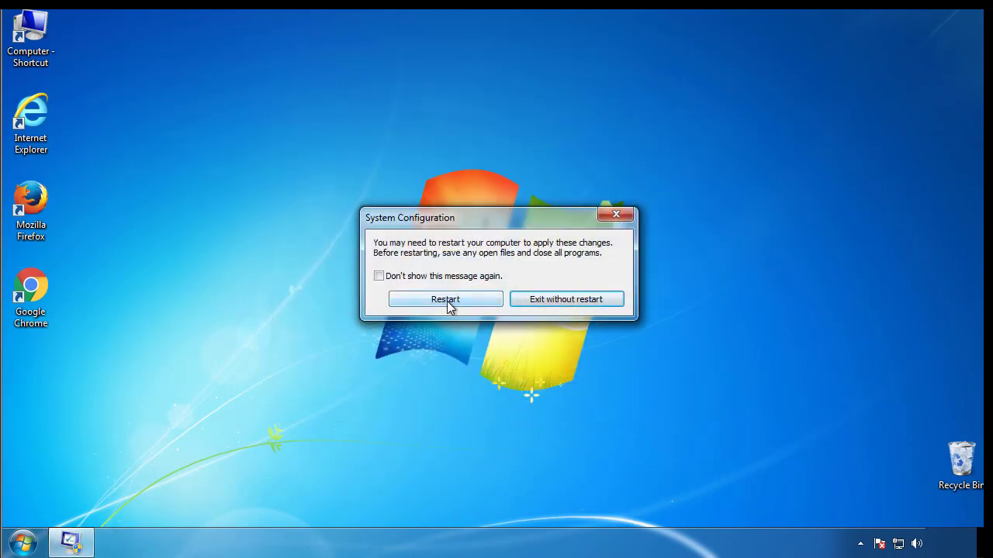
click(445, 299)
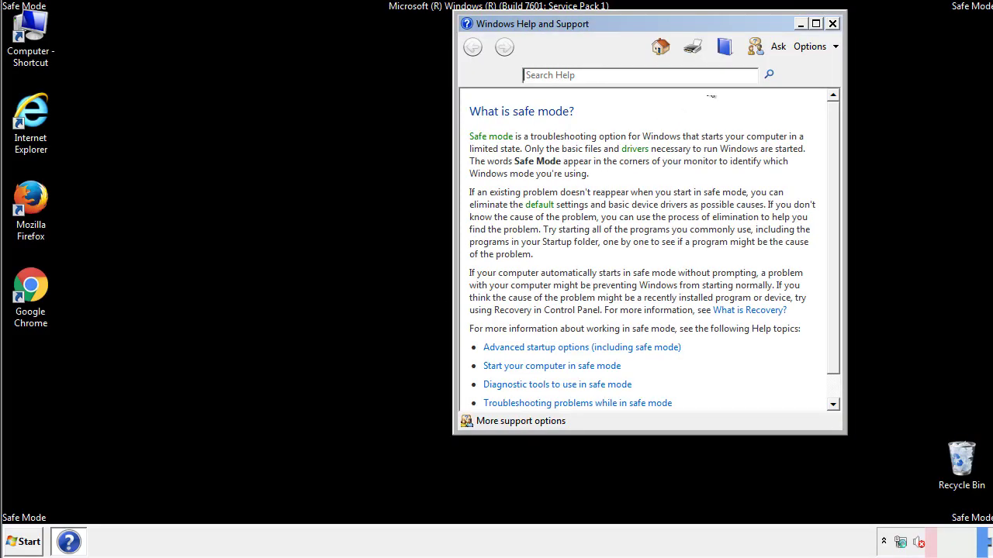
Close Safe Mode Help, adjust Folder Options view settings via Control Panel, then close it
click(833, 23)
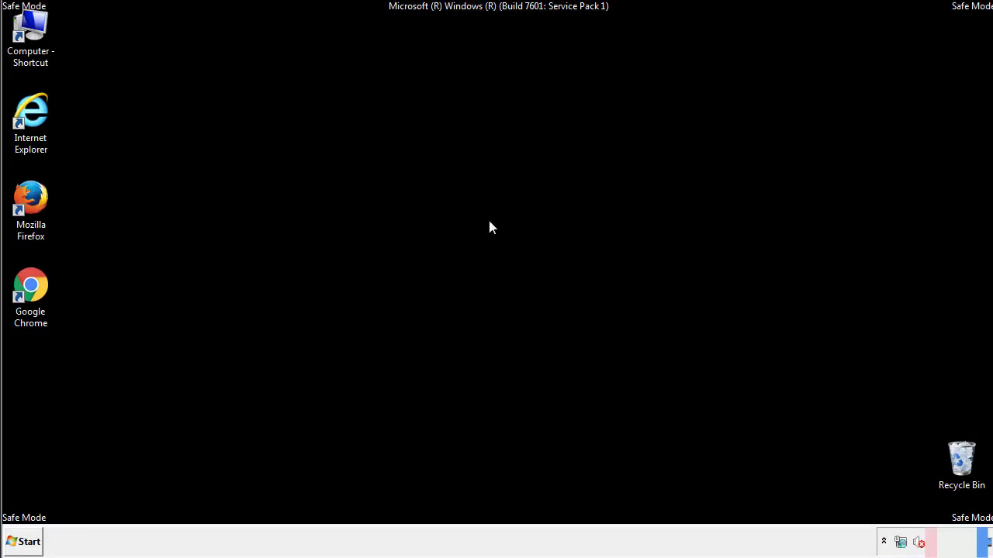
click(23, 541)
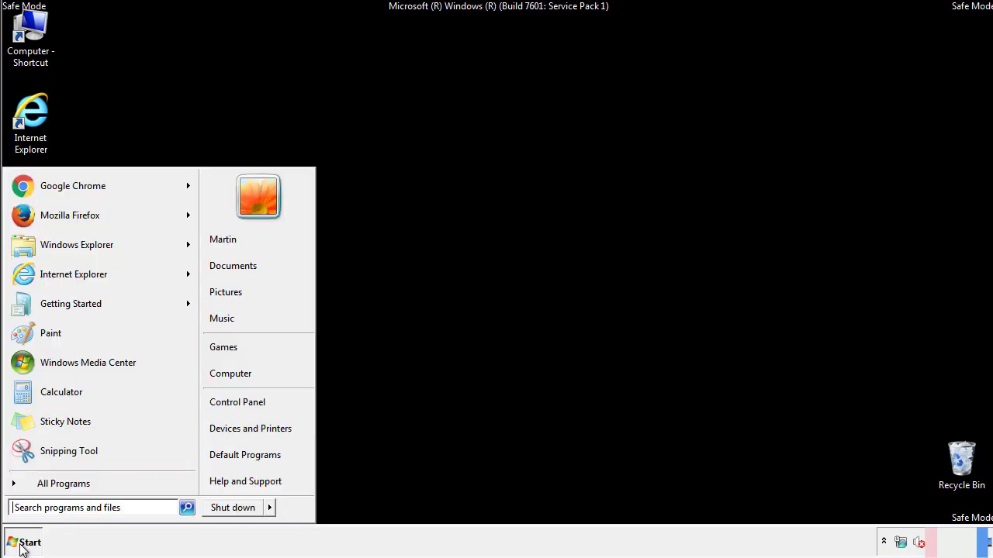
click(248, 407)
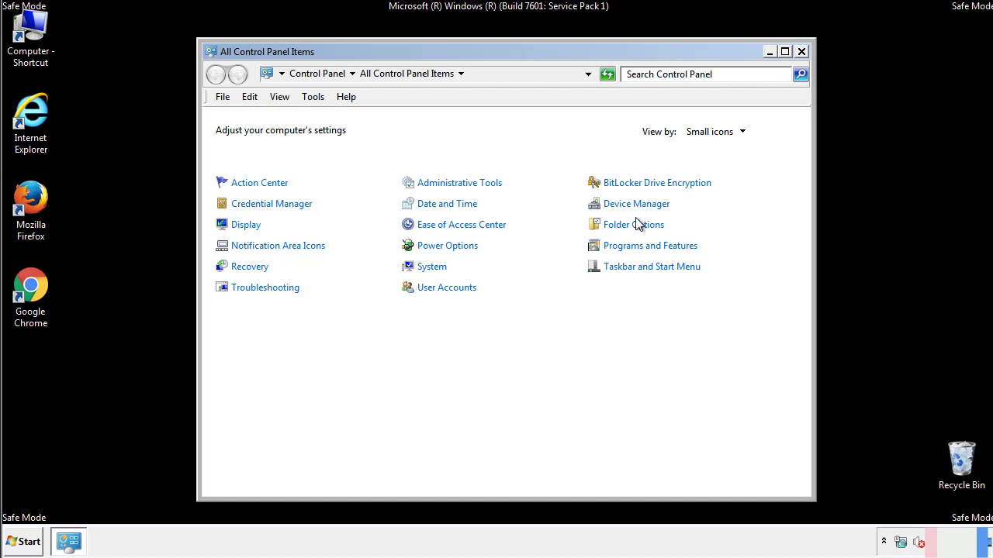
click(632, 224)
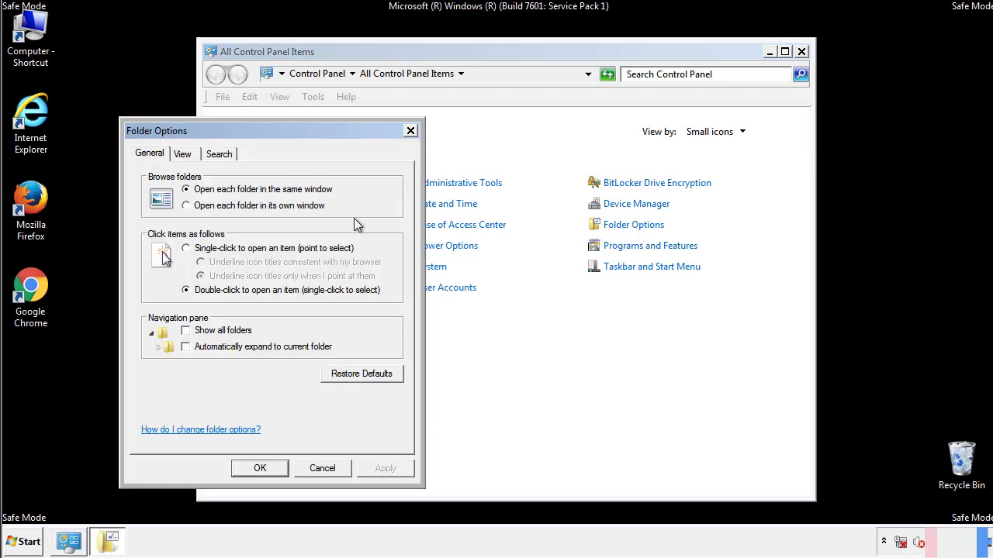
click(182, 154)
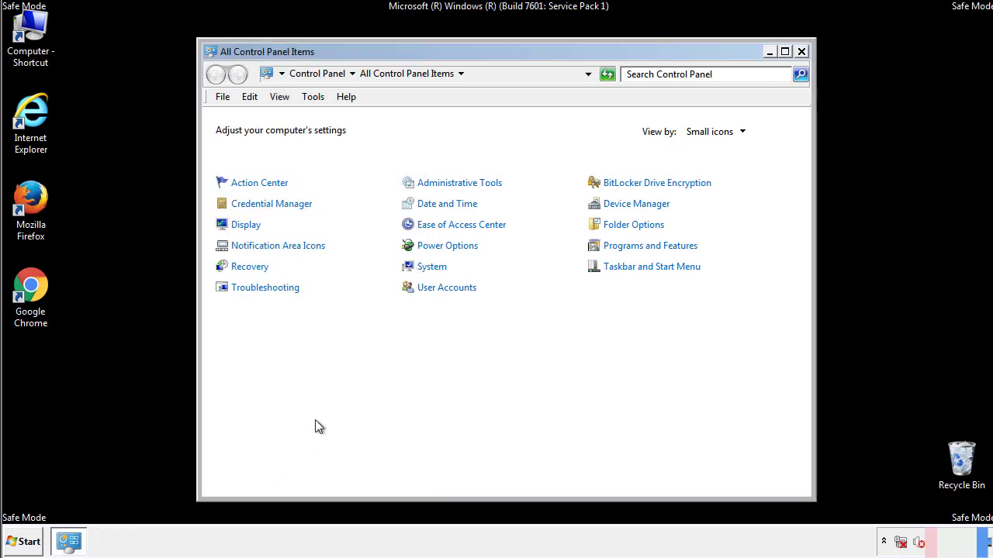
click(801, 51)
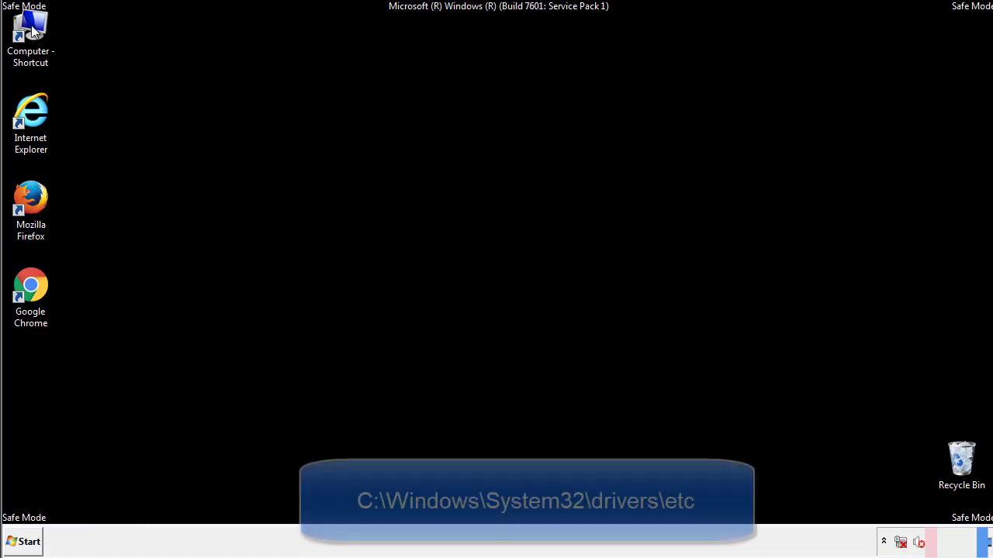
Browse from Computer through C:\Windows\System32\drivers into the etc folder
double_click(30, 27)
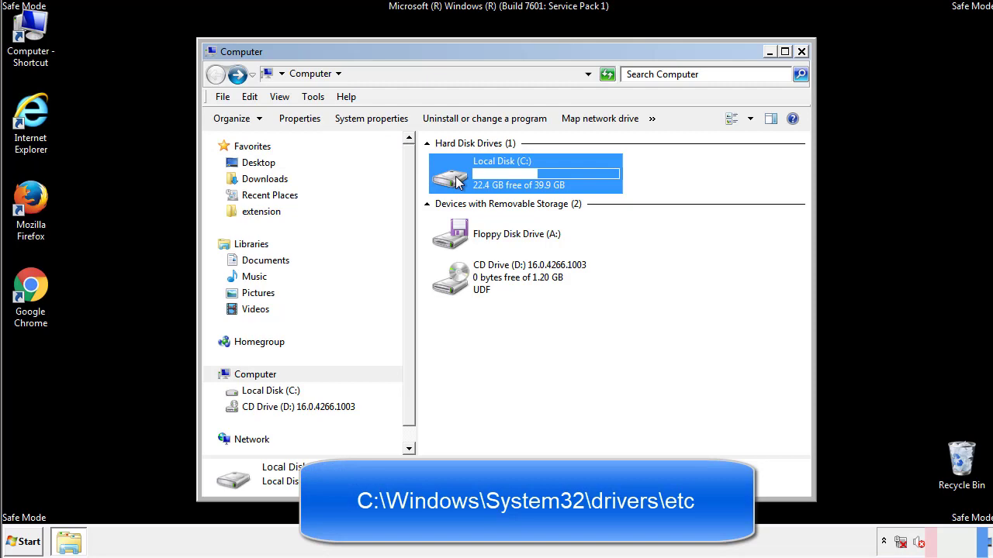
double_click(525, 173)
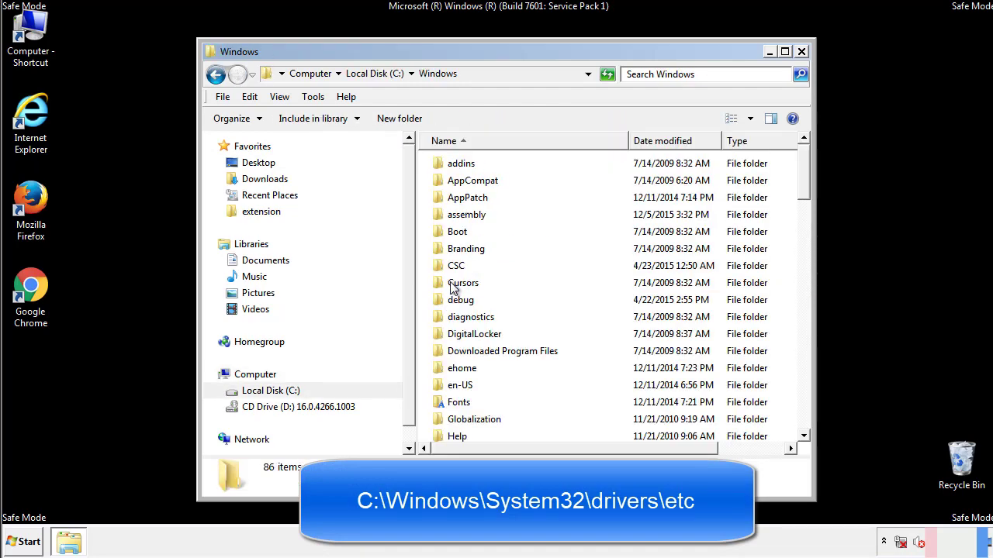
scroll(down, 3)
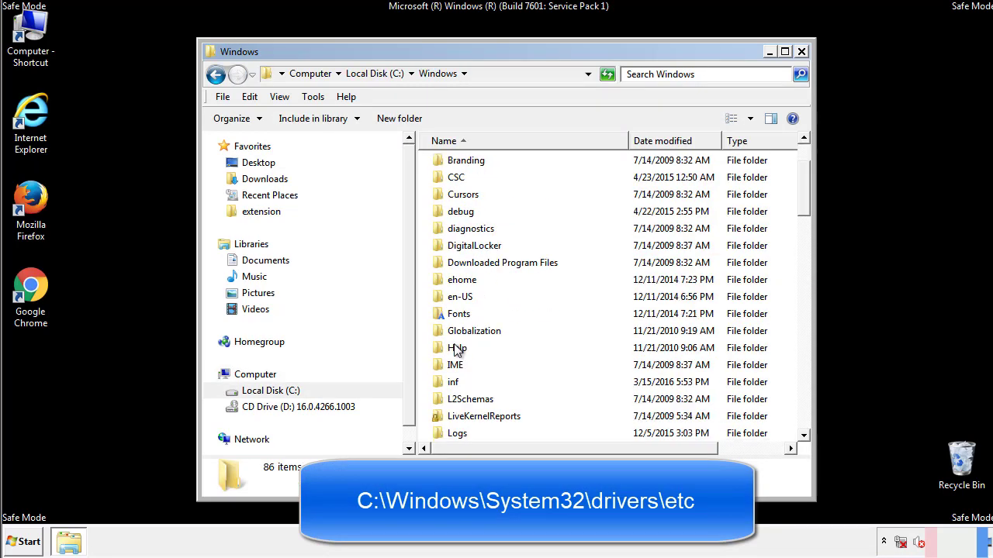
scroll(down, 3)
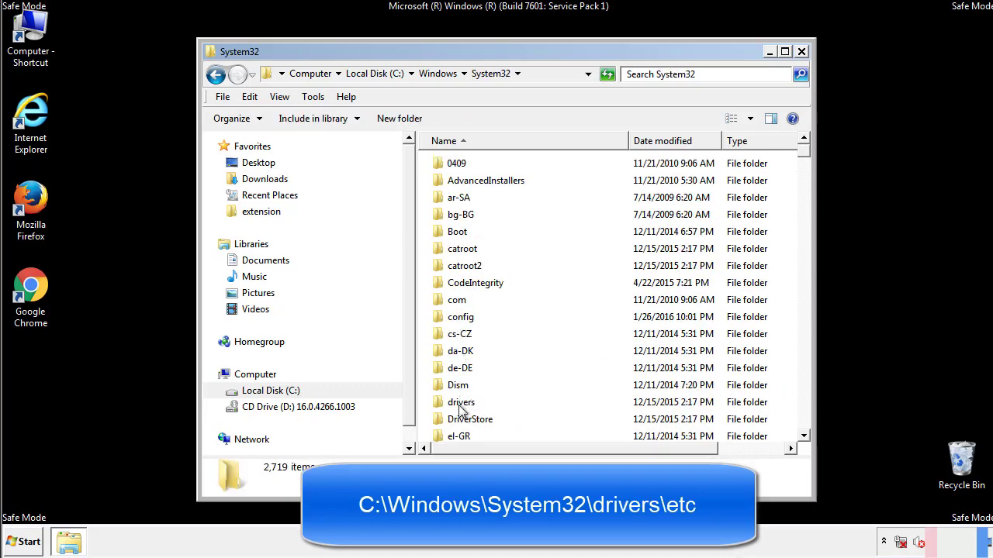
double_click(461, 402)
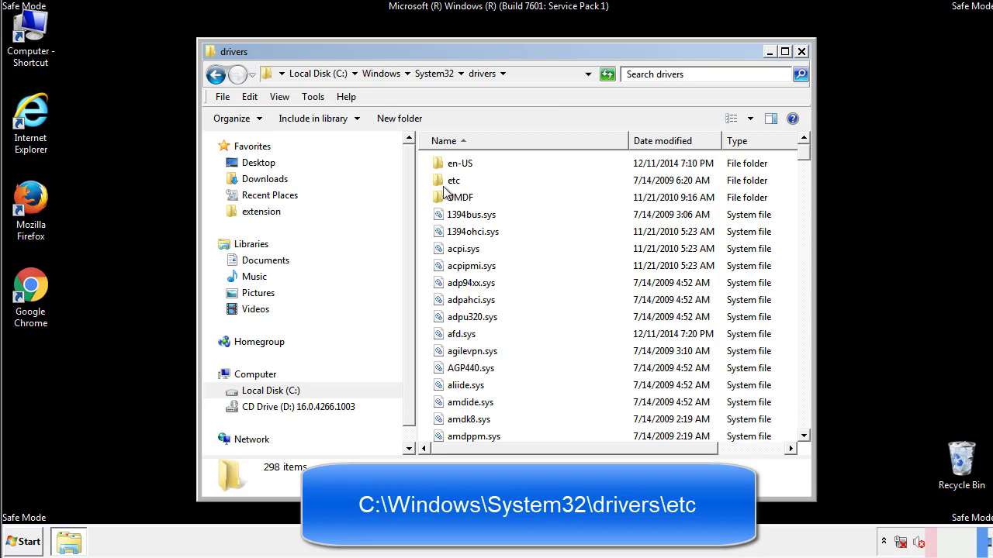
double_click(453, 180)
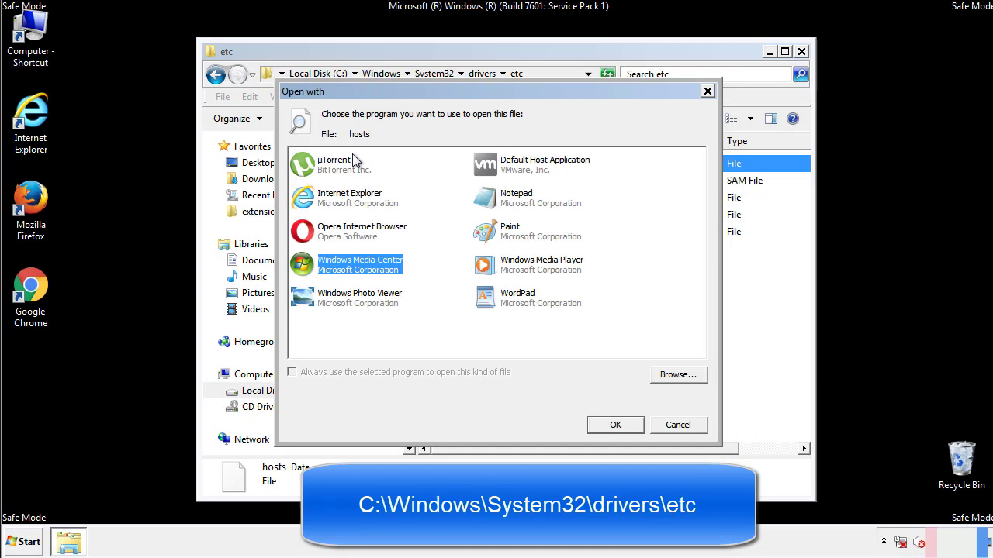
mouse_move(501, 203)
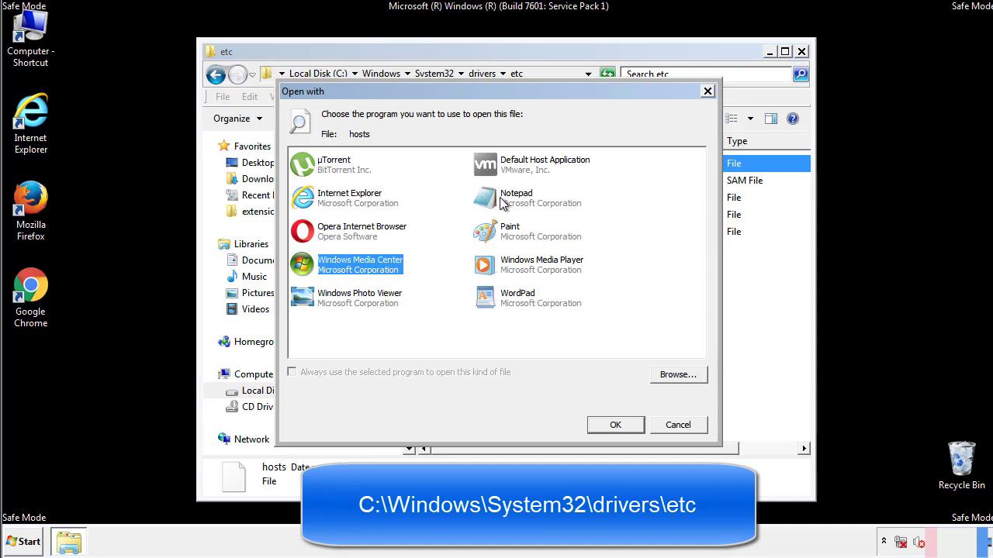
Open the hosts file with Notepad
click(615, 425)
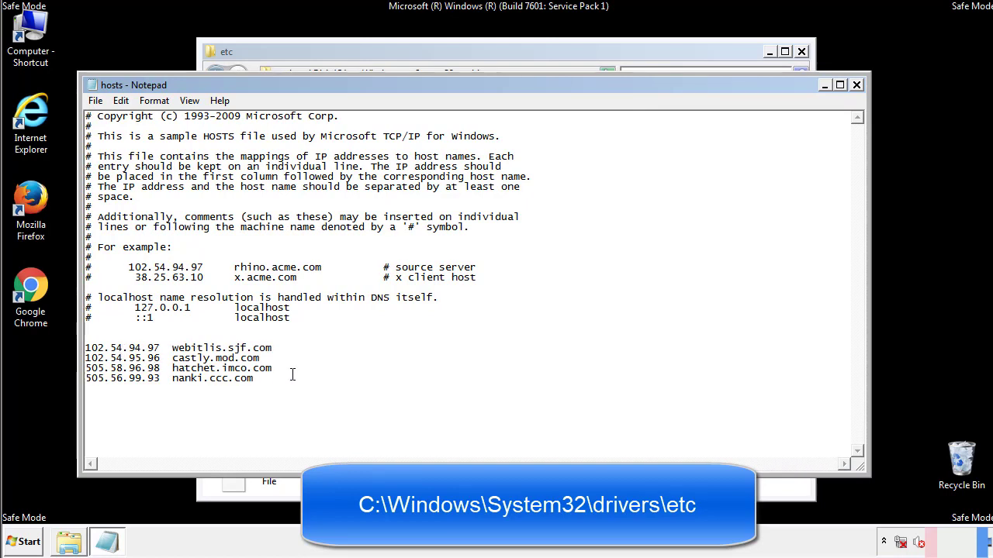
Delete the four extra host entries, then close Notepad and the etc window
drag(85, 346, 273, 379)
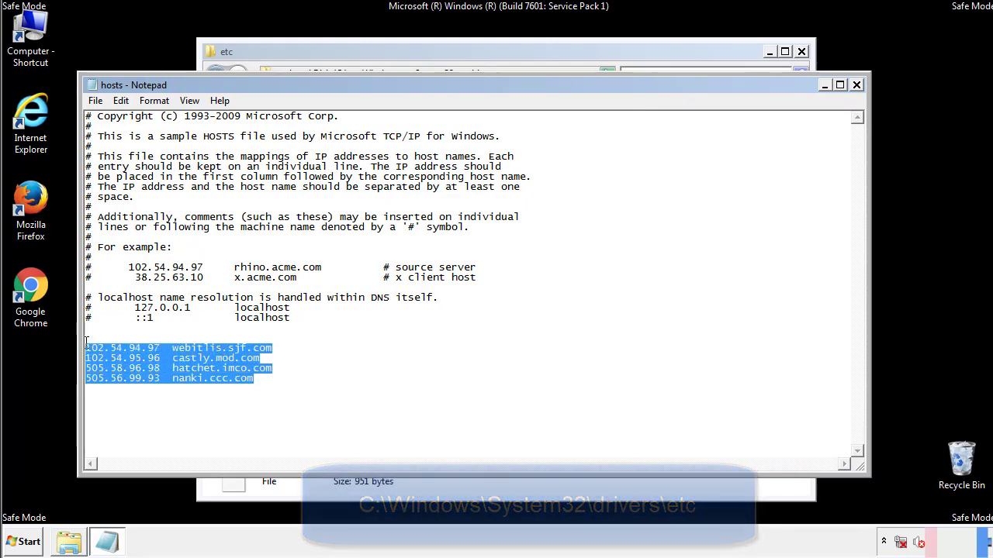
key(Delete)
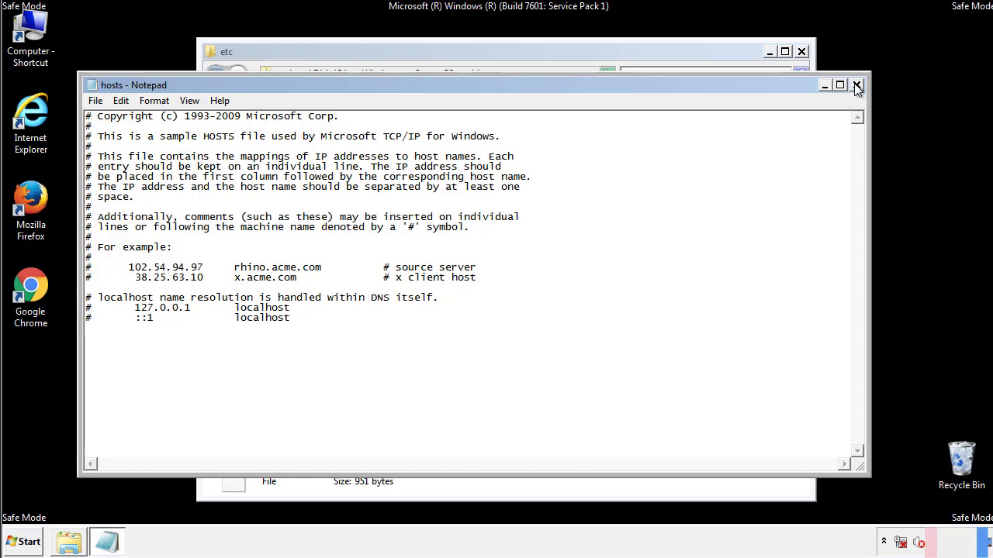
click(857, 84)
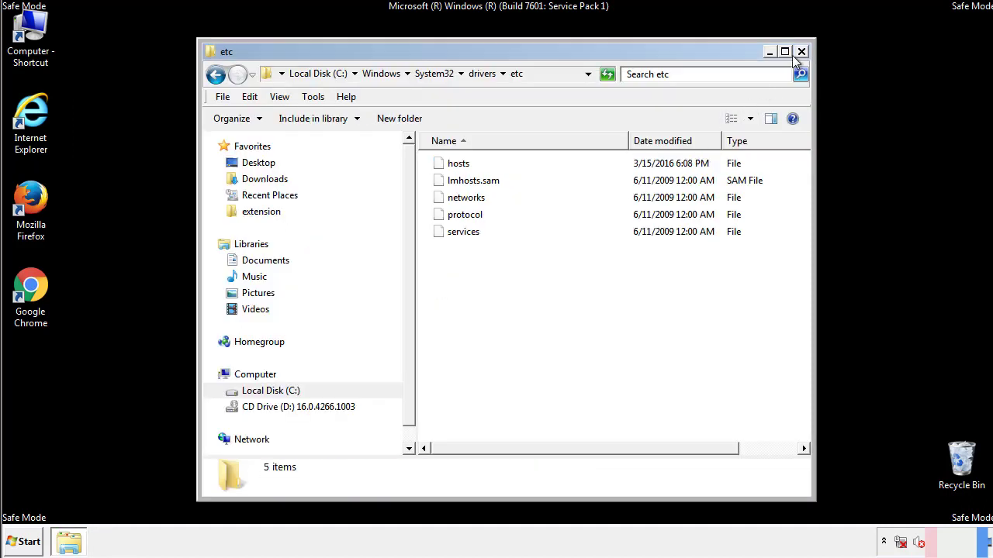
click(801, 51)
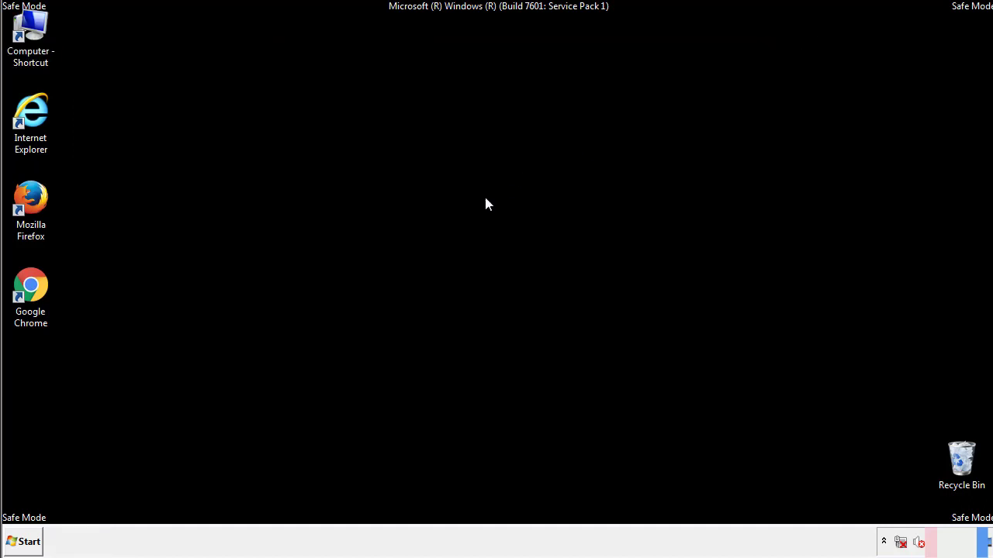
Open the Startup folder from All Programs in the Start menu
click(24, 541)
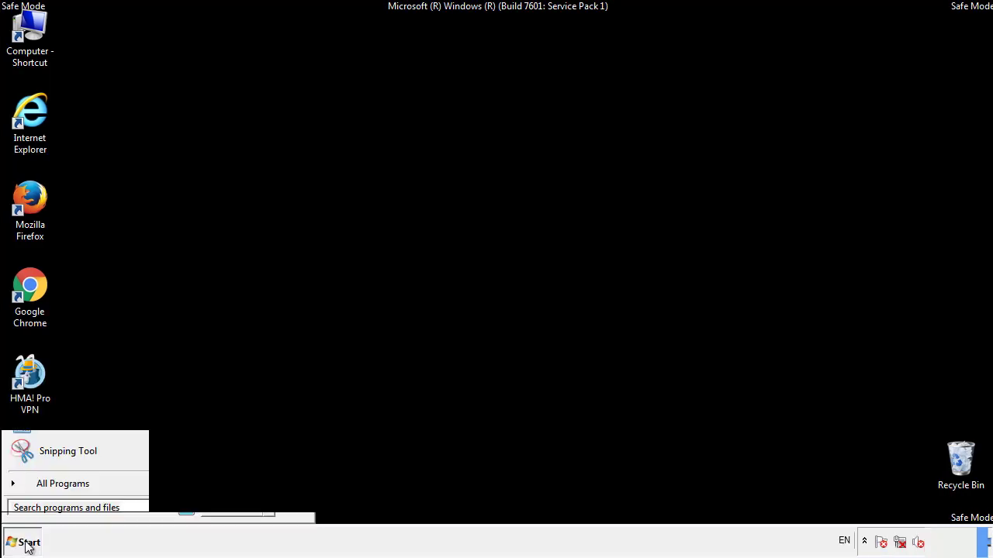
click(63, 483)
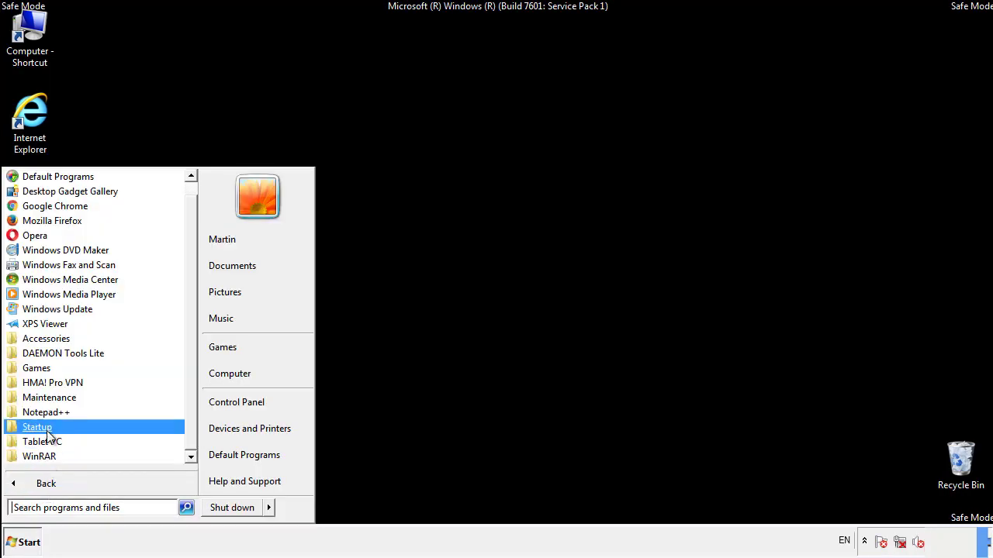
right_click(36, 427)
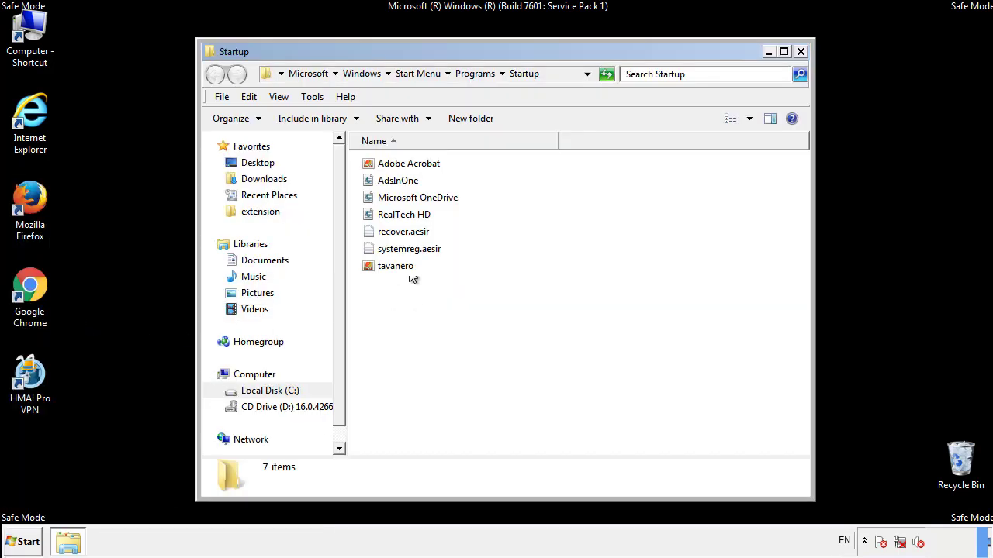
Delete the four suspicious Startup items, including AdsInOne, to the Recycle Bin
click(397, 180)
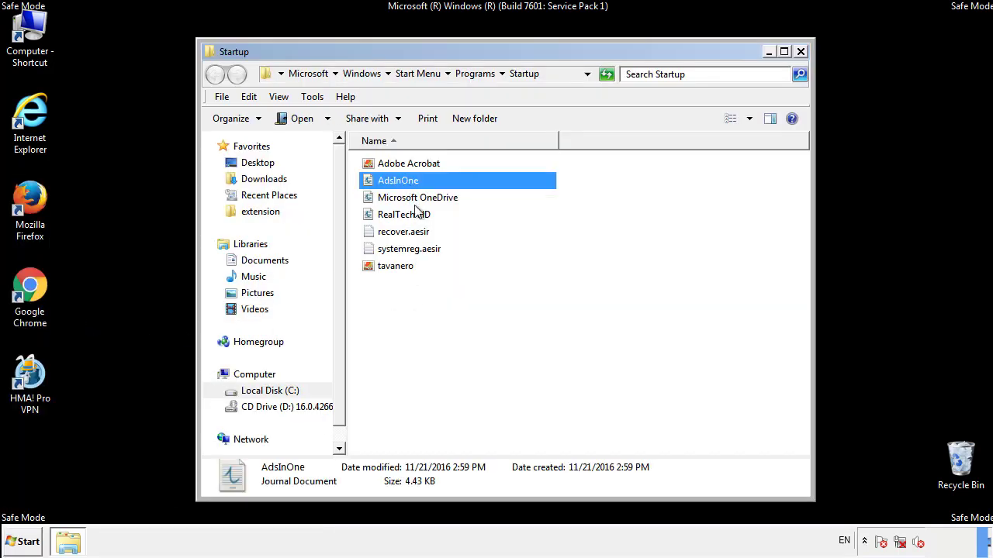
click(409, 248)
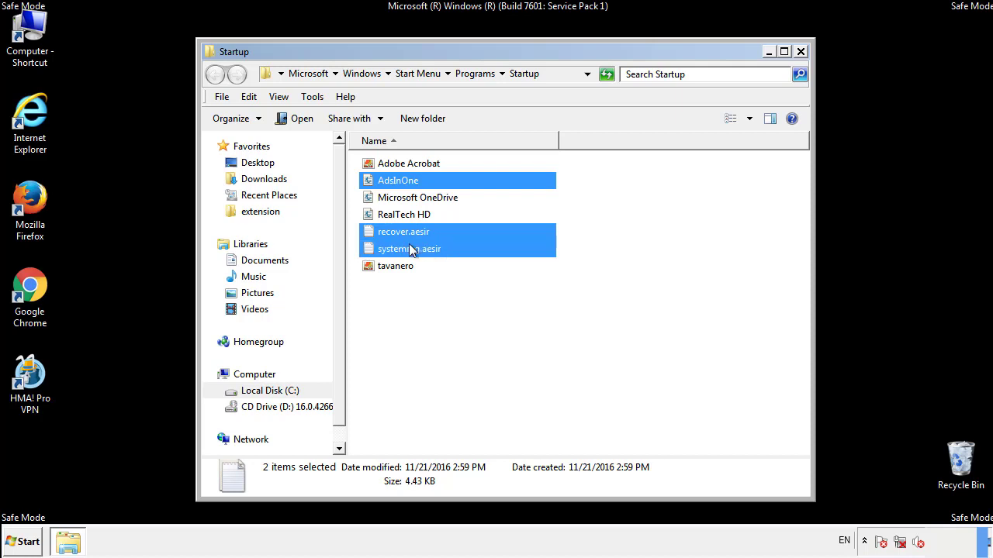
right_click(395, 266)
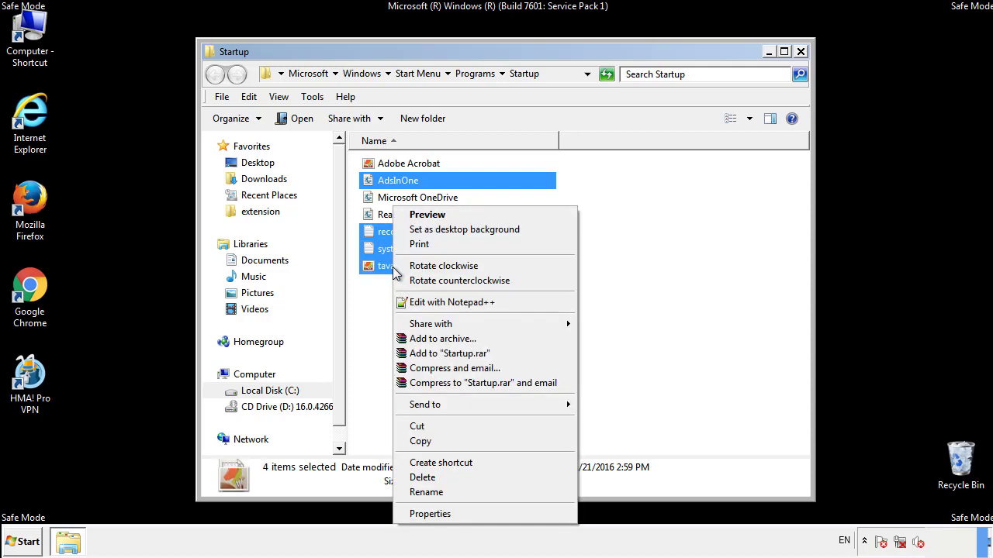
click(422, 477)
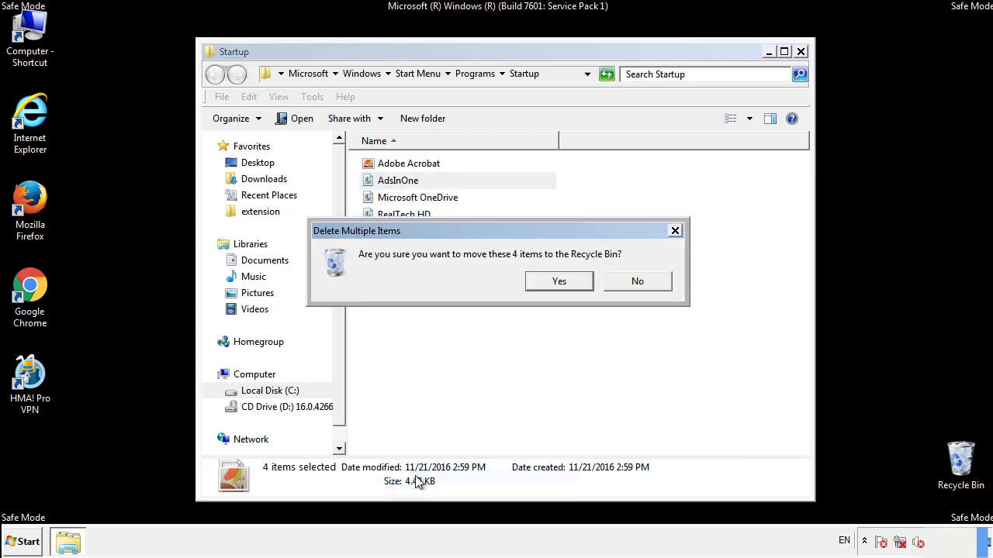
click(559, 280)
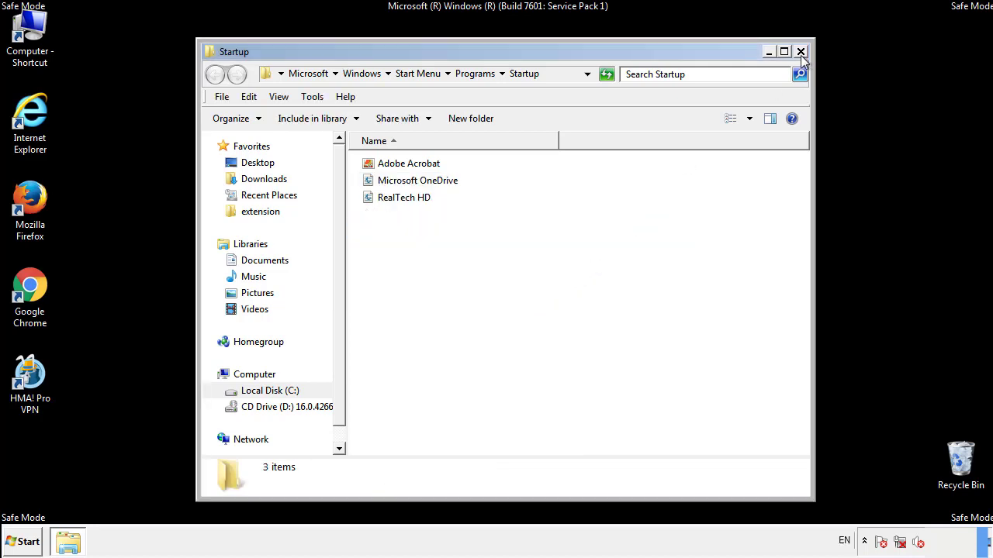
Close the Startup folder and search the Start menu for regedit
click(801, 52)
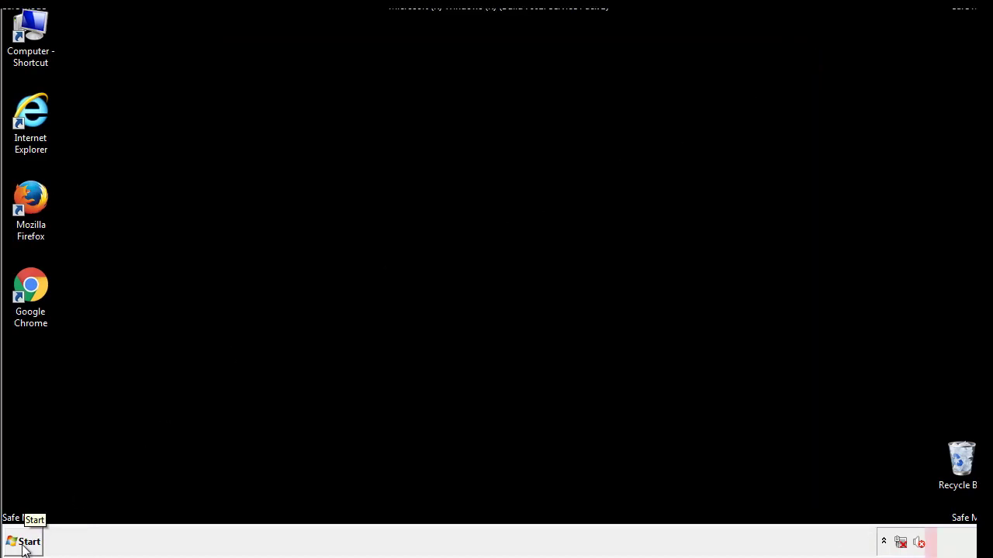
click(23, 541)
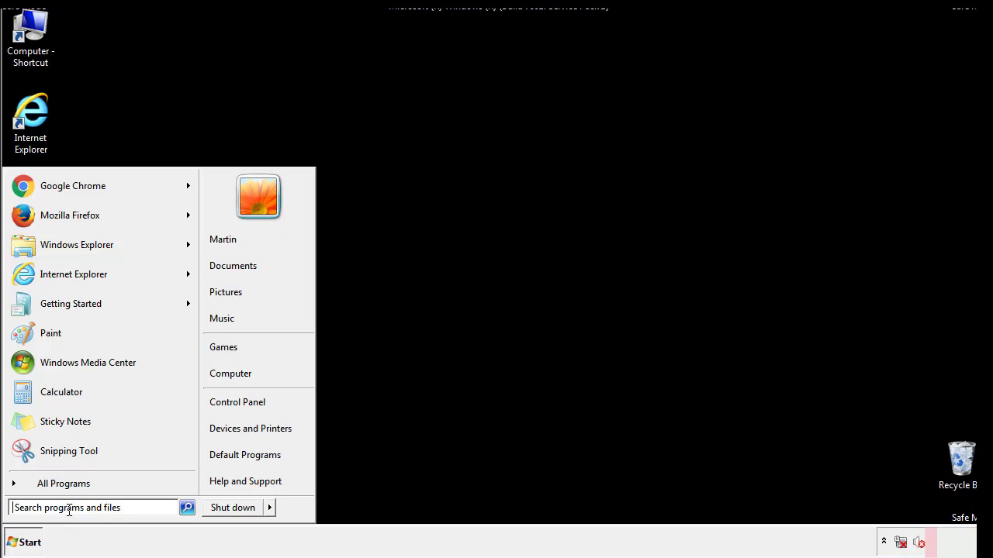
text(reged)
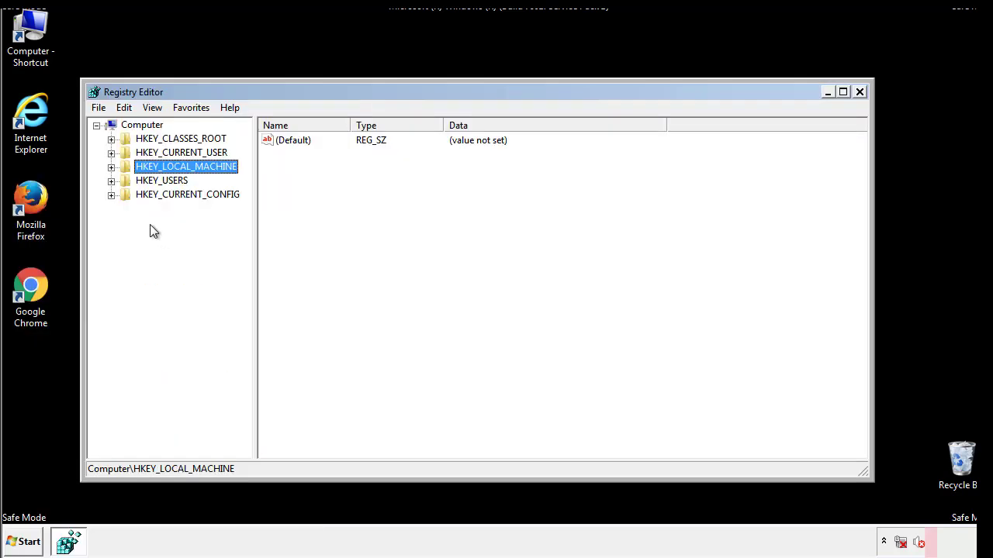
Expand HKEY_LOCAL_MACHINE\SOFTWARE\Microsoft\Windows to reveal CurrentVersion and its Run key
click(110, 166)
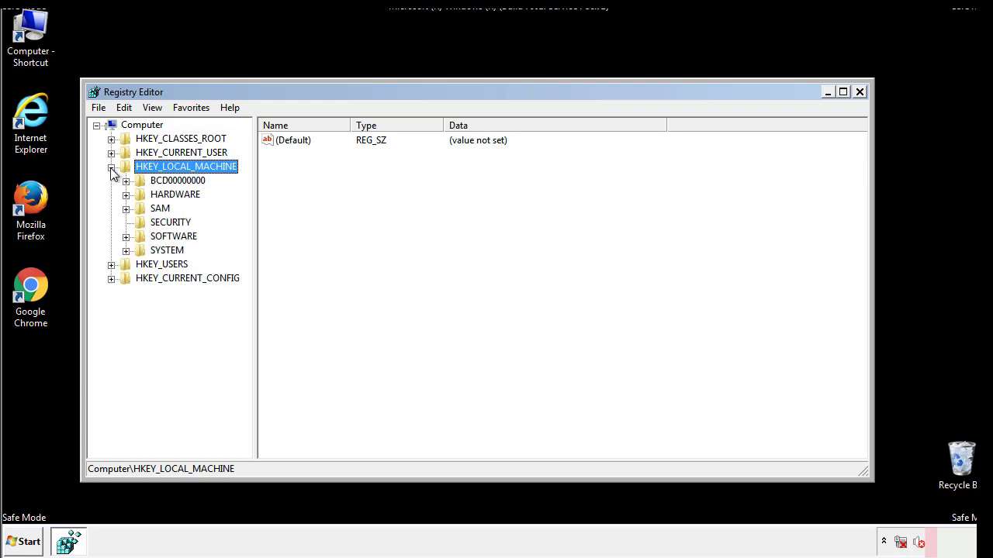
mouse_move(126, 239)
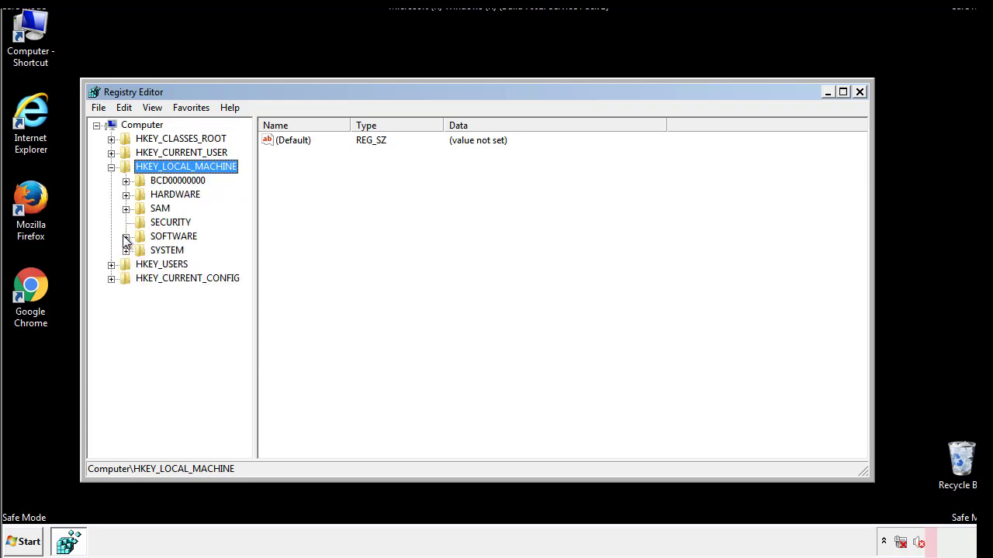
click(127, 235)
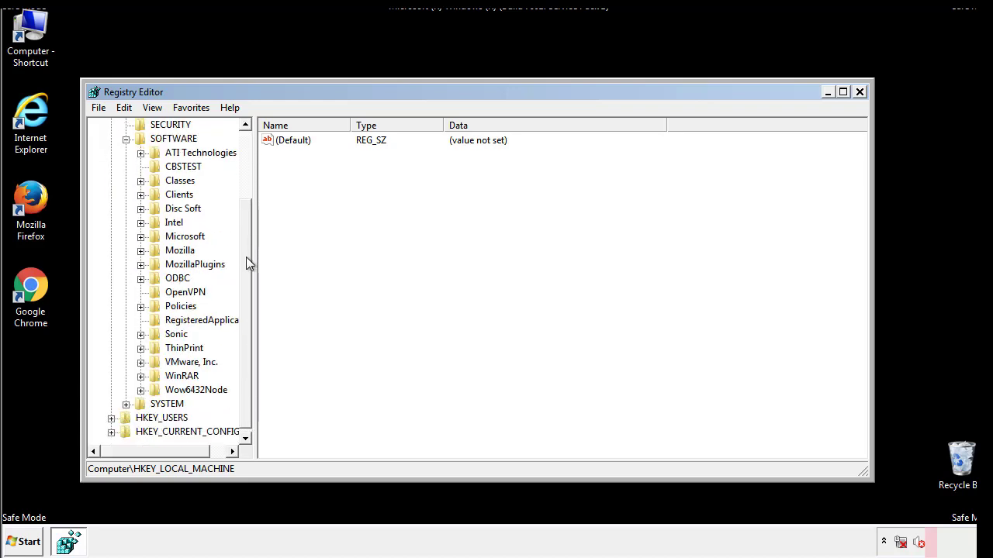
mouse_move(142, 239)
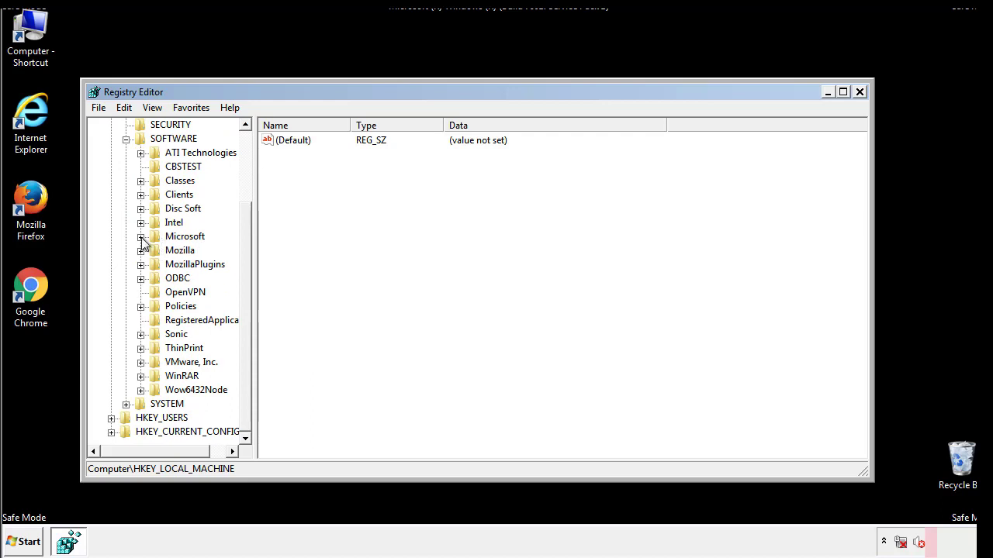
click(141, 237)
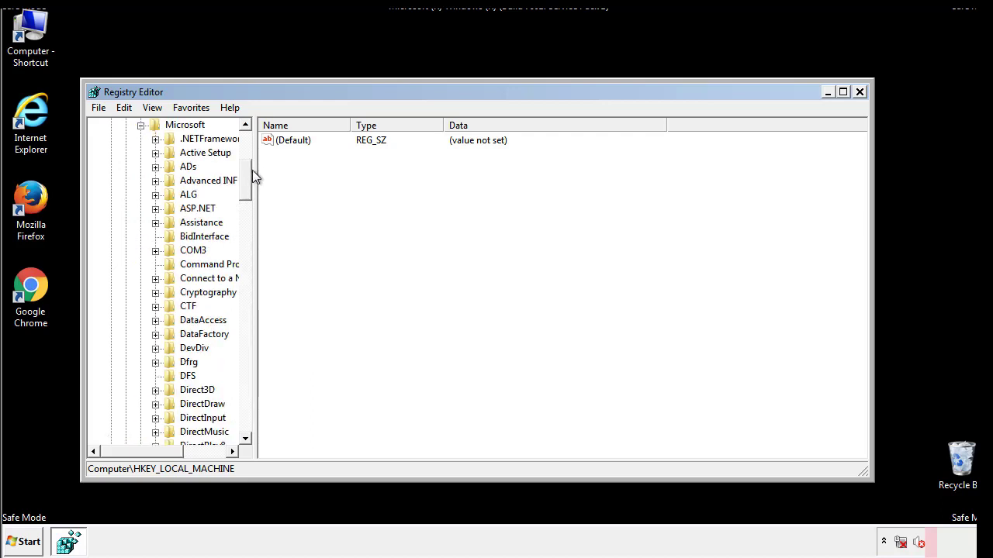
scroll(down, 3)
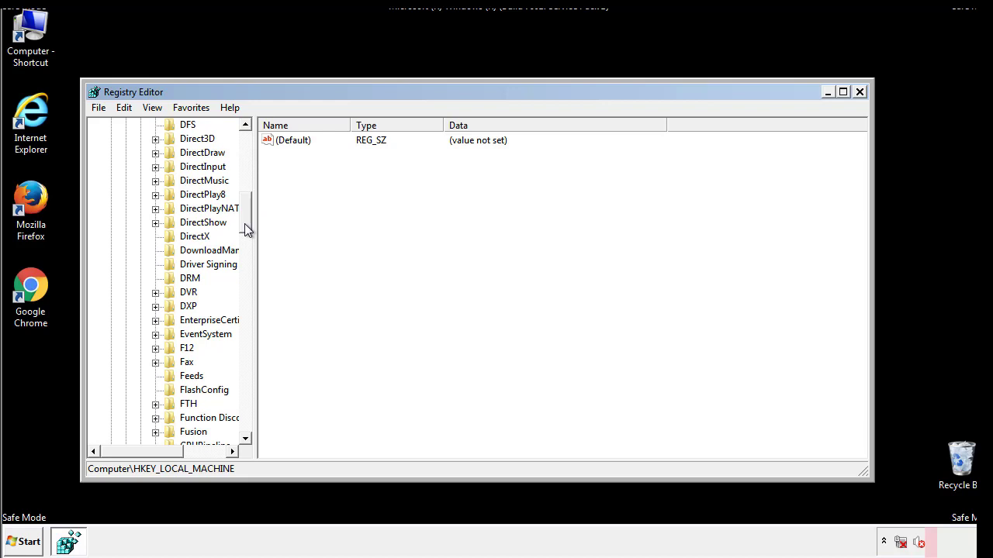
scroll(down, 3)
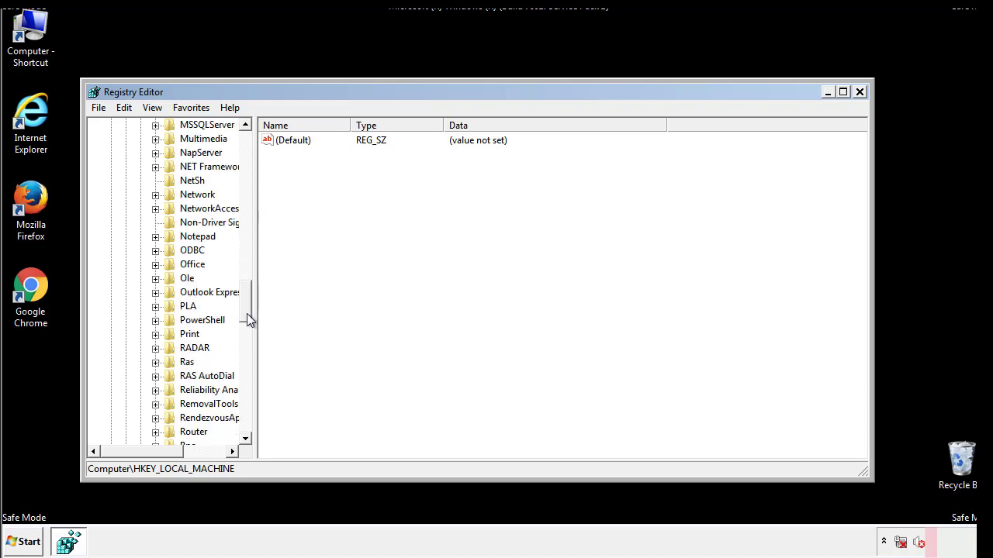
scroll(down, 3)
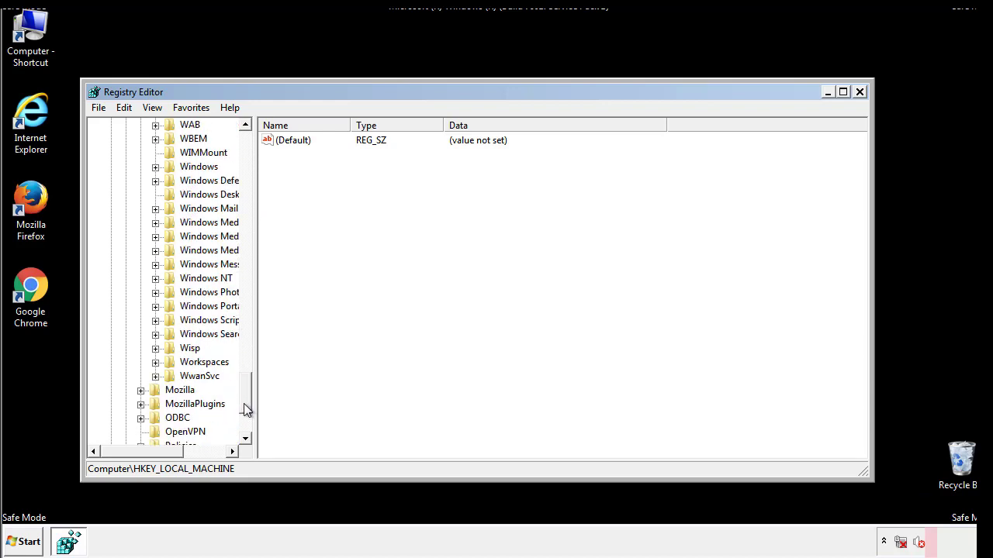
click(156, 236)
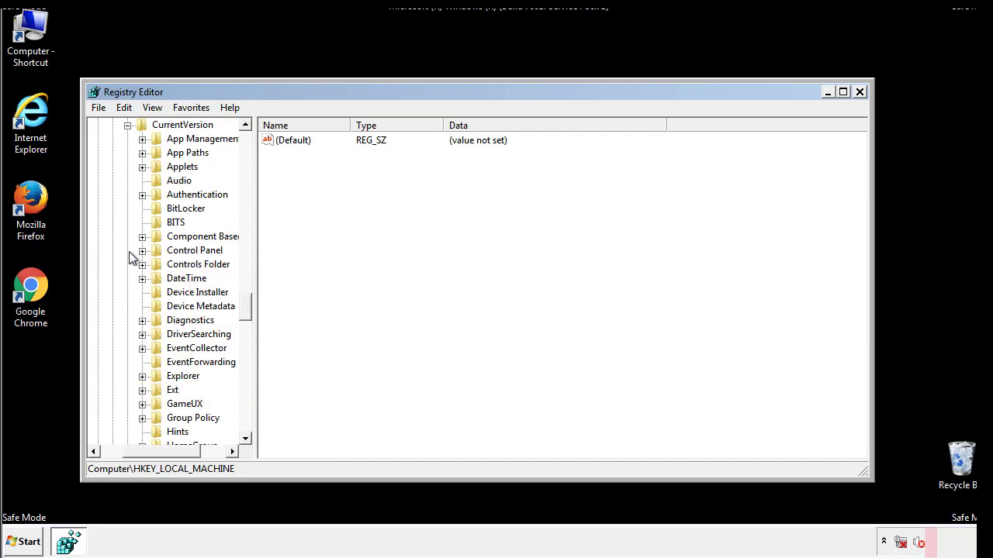
scroll(down, 3)
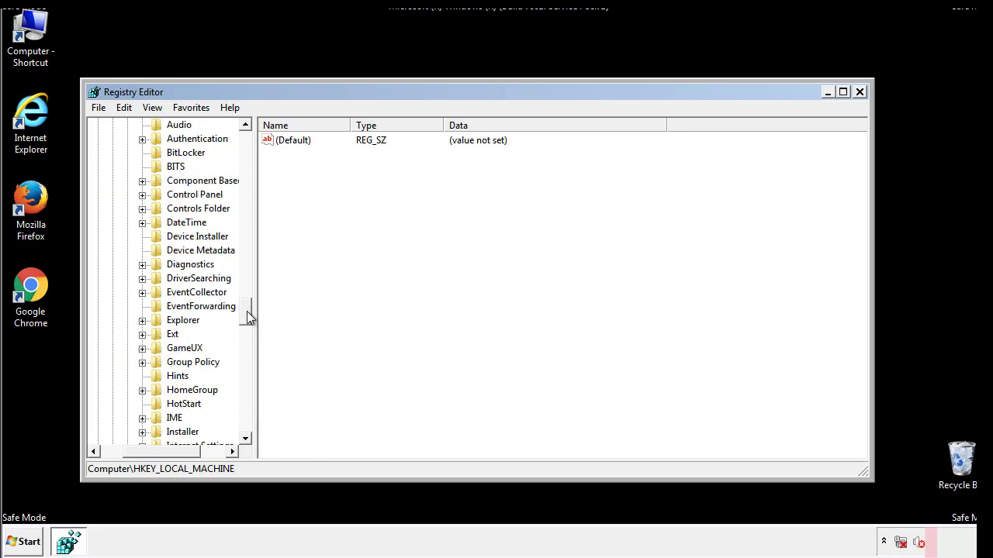
scroll(down, 3)
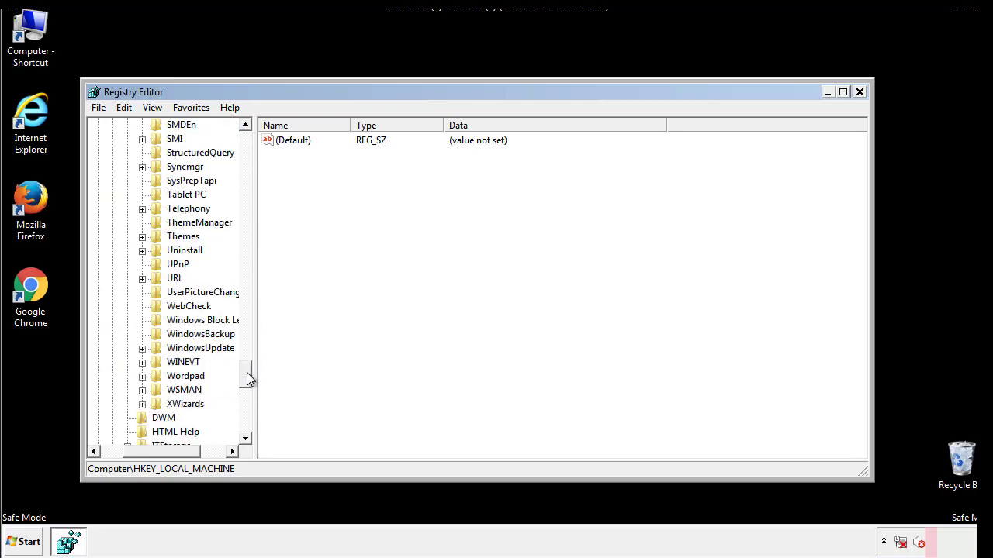
scroll(up, 3)
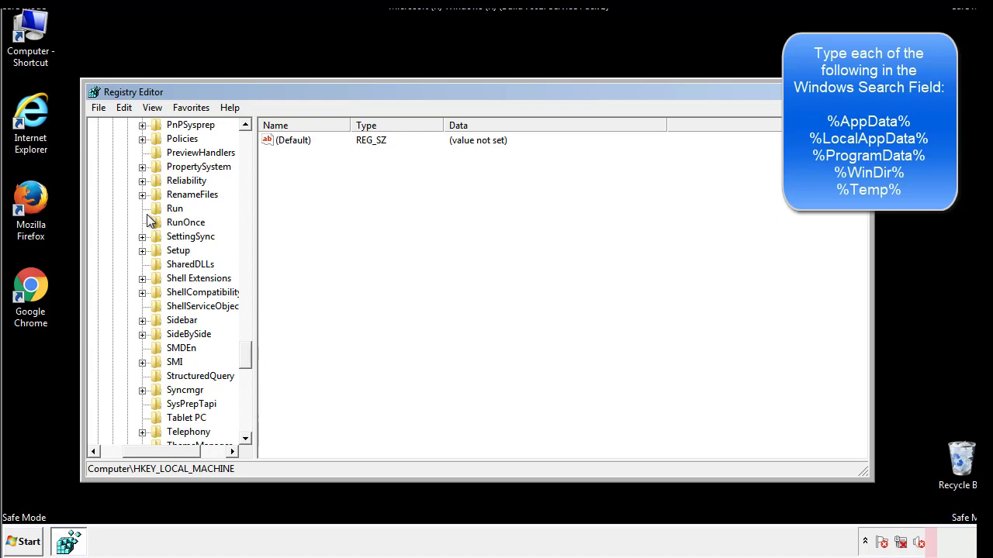
Delete the tappi.loc value from the HKLM CurrentVersion Run key
click(175, 208)
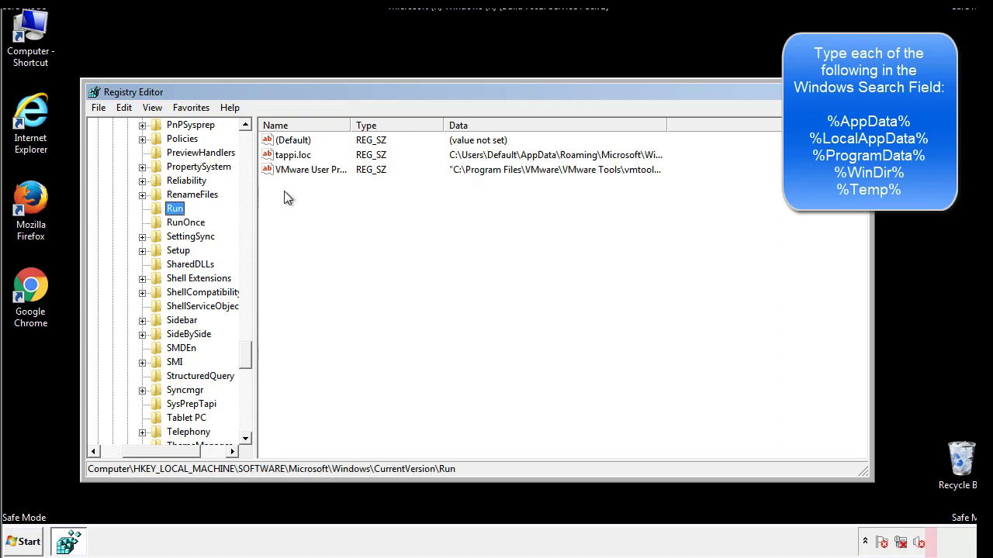
mouse_move(639, 170)
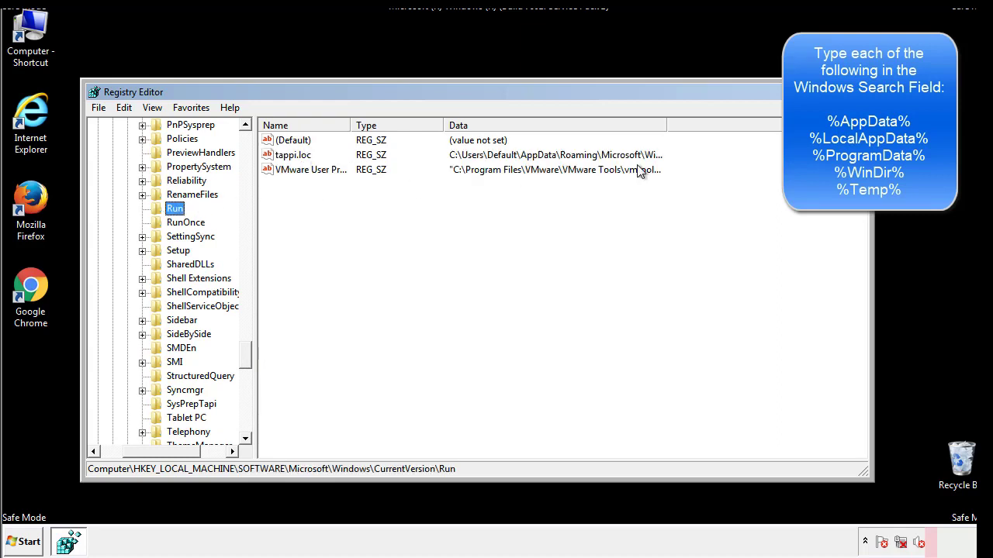
click(293, 154)
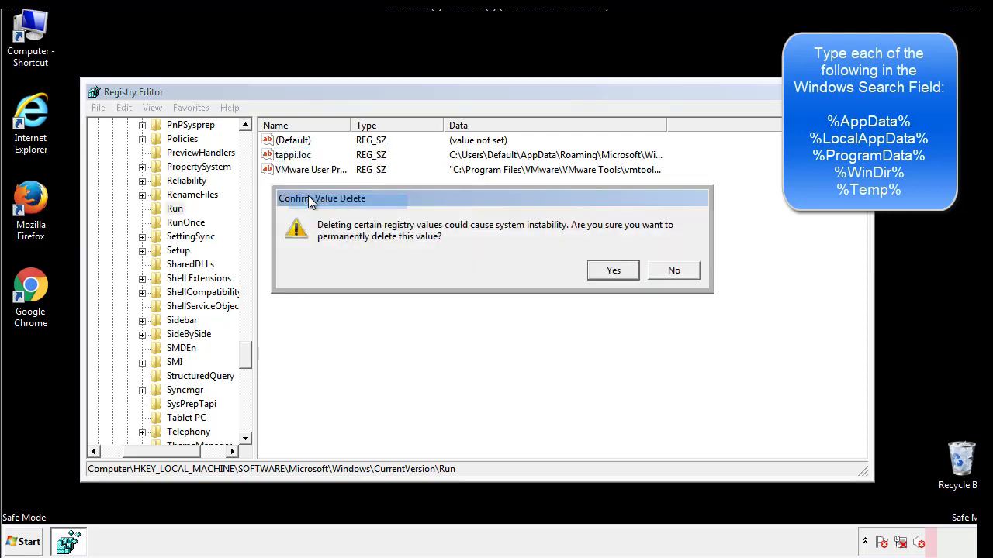
click(612, 270)
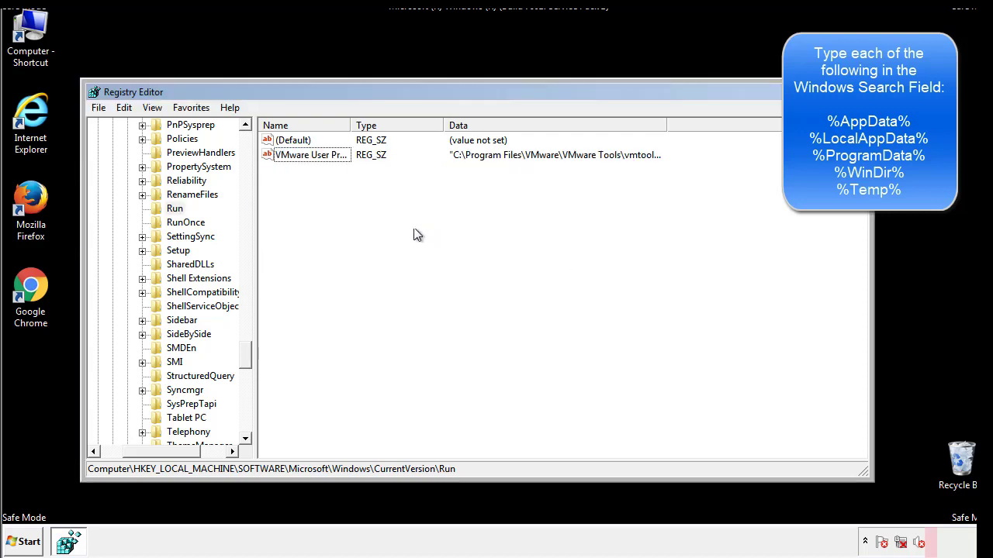
scroll(down, 3)
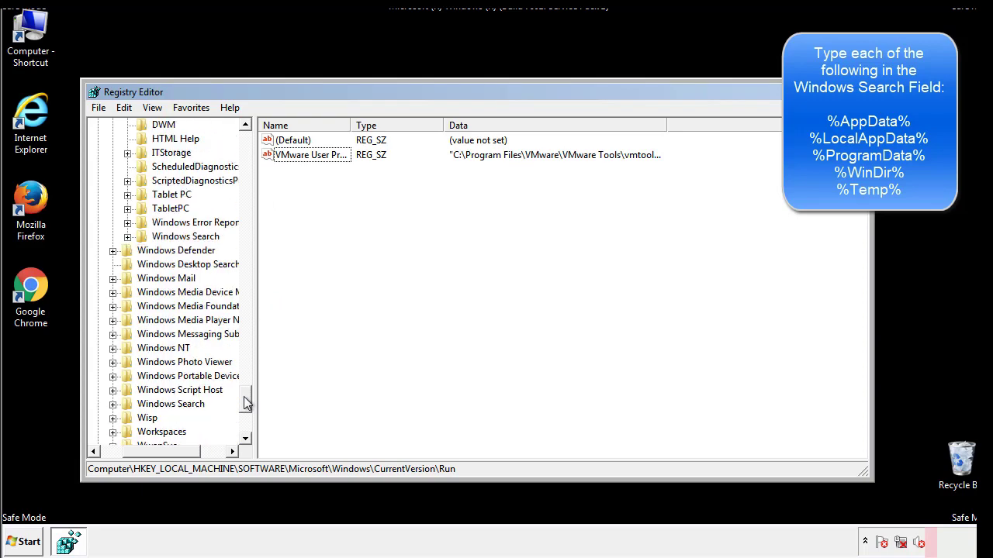
scroll(down, 3)
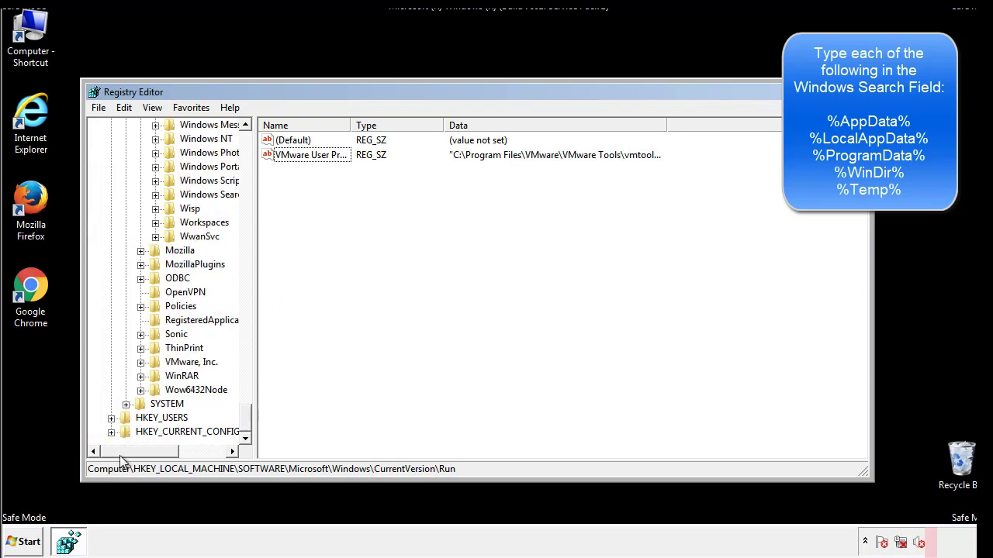
scroll(up, 3)
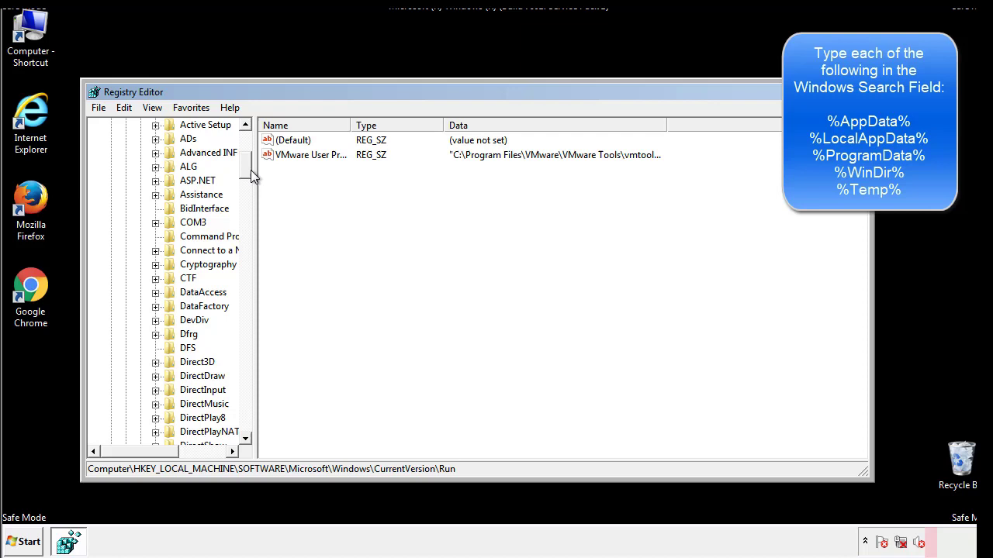
Collapse HKEY_LOCAL_MACHINE and expand HKEY_CURRENT_USER\Software toward CurrentVersion
click(112, 166)
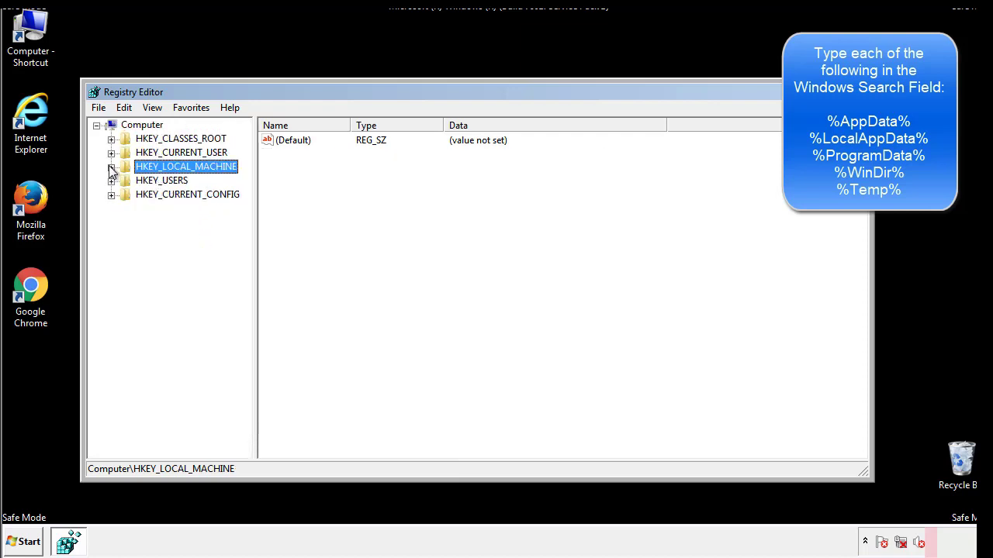
click(111, 152)
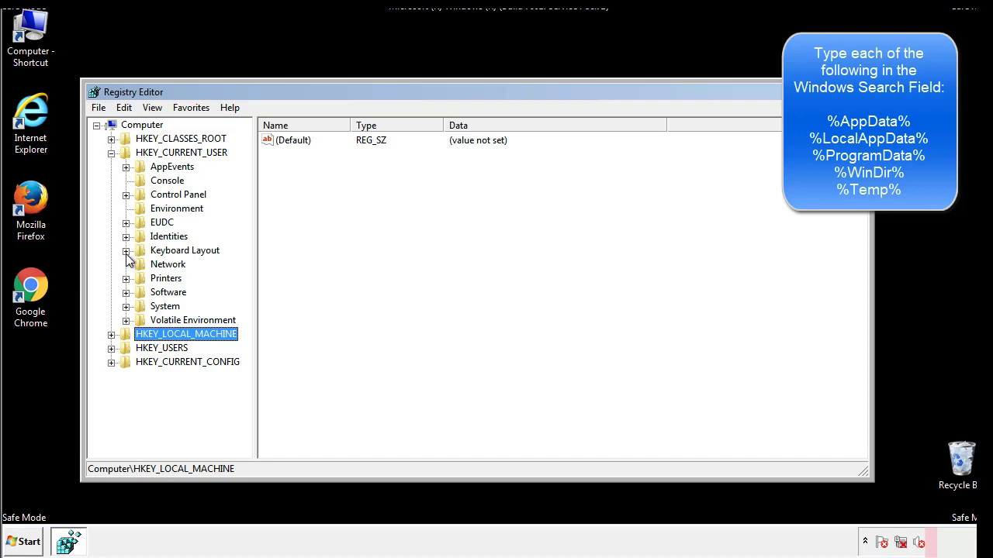
click(126, 292)
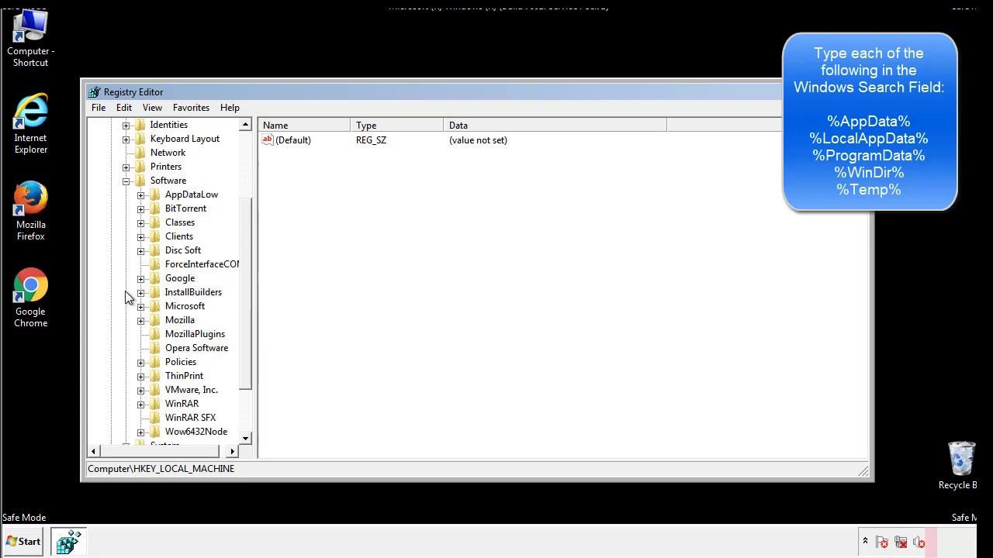
scroll(down, 3)
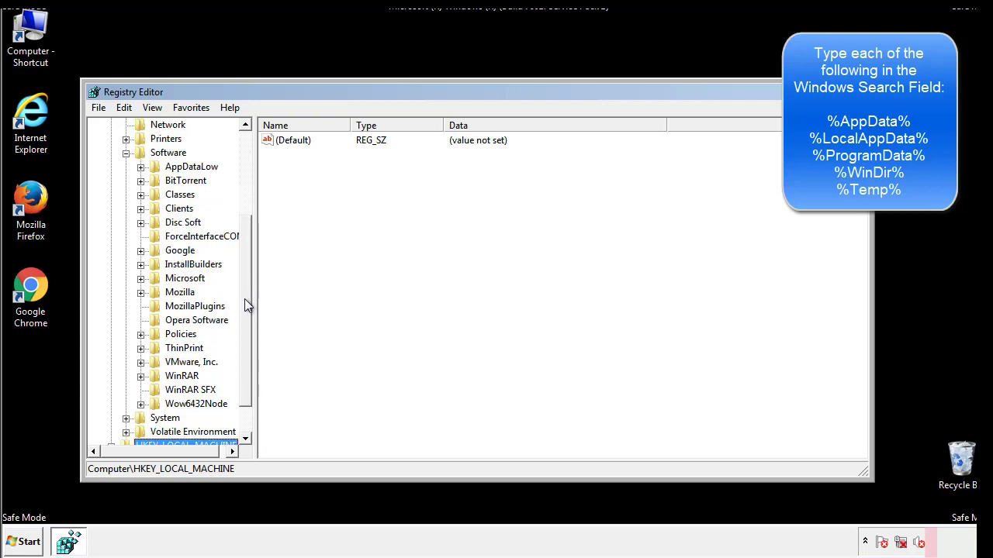
mouse_move(155, 314)
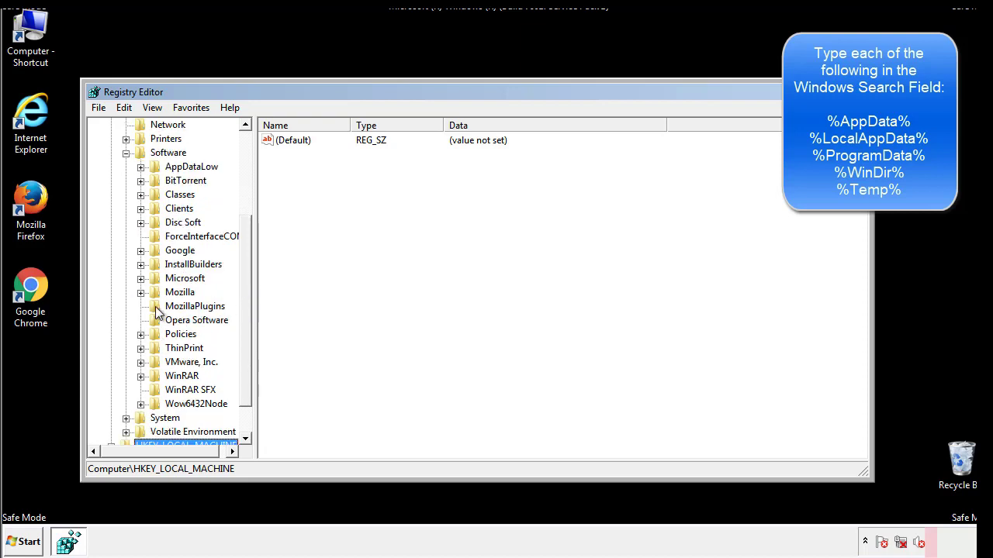
mouse_move(151, 210)
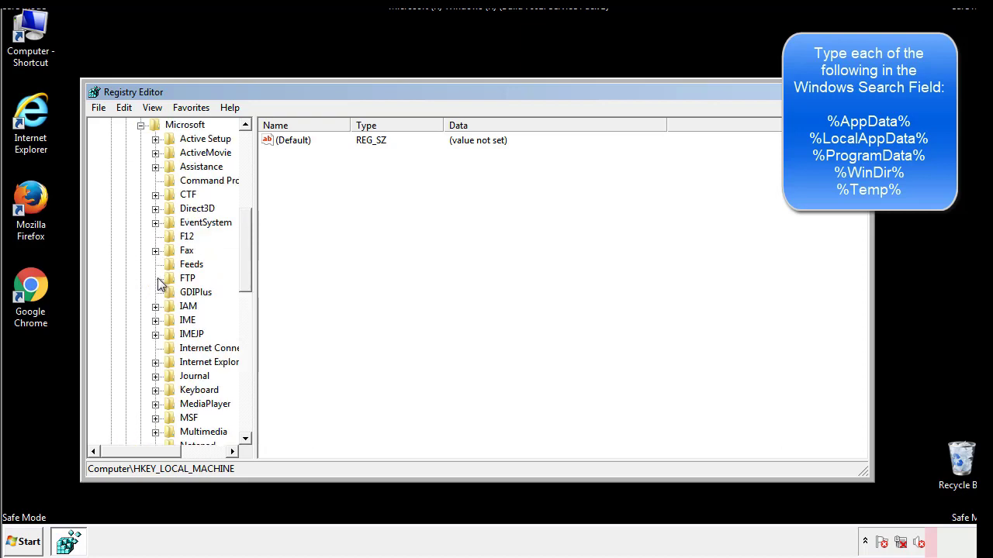
scroll(down, 3)
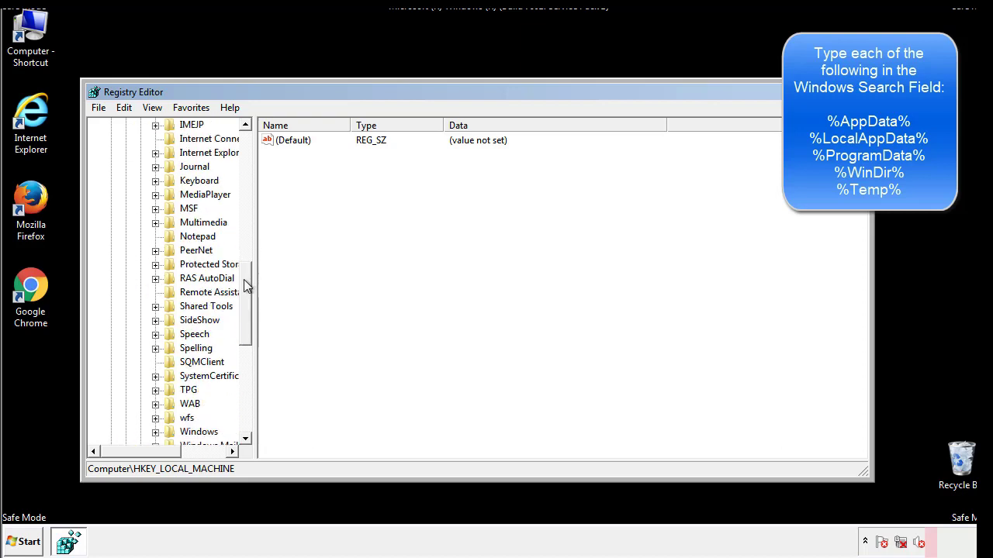
scroll(down, 3)
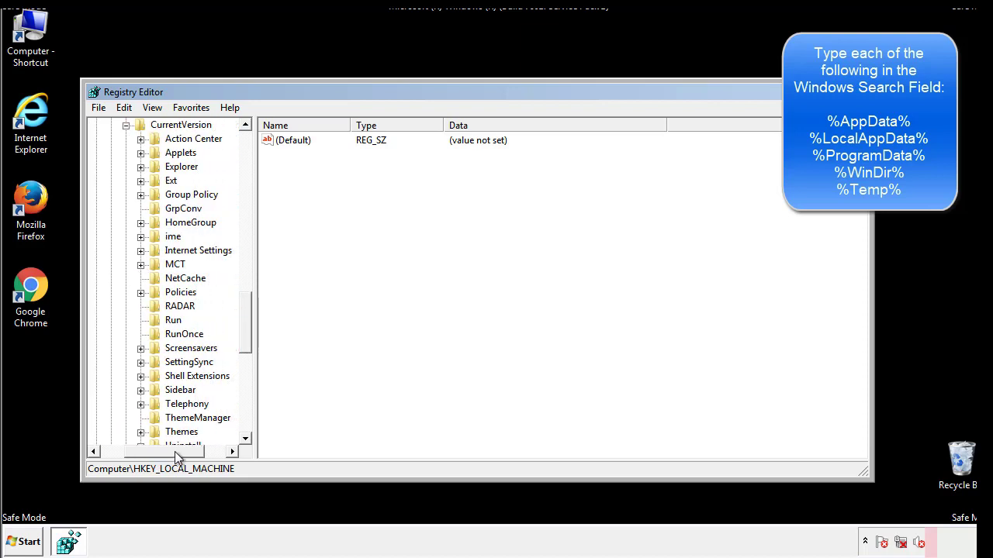
Inspect the HKCU Run key, finding only DAEMON Tools, and scroll back up
click(173, 320)
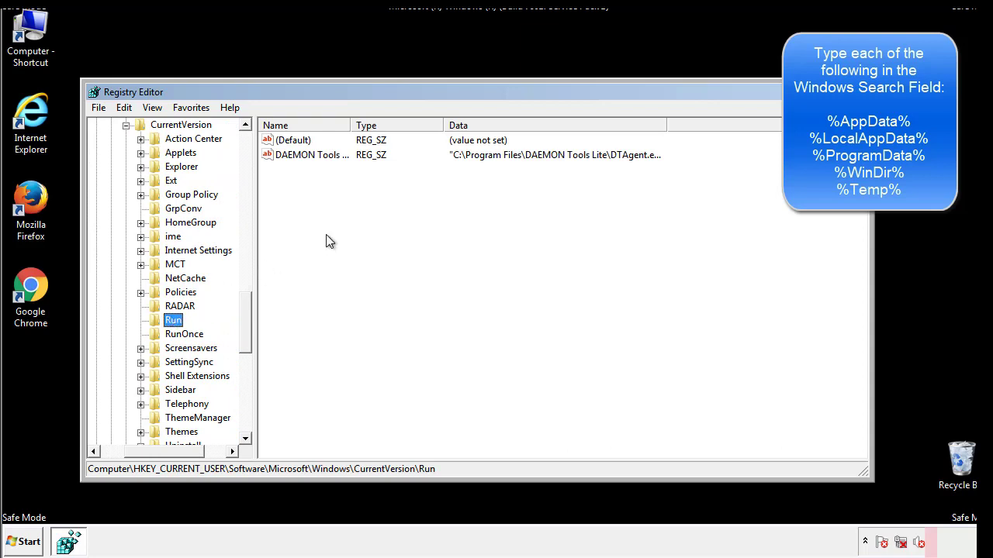
mouse_move(322, 170)
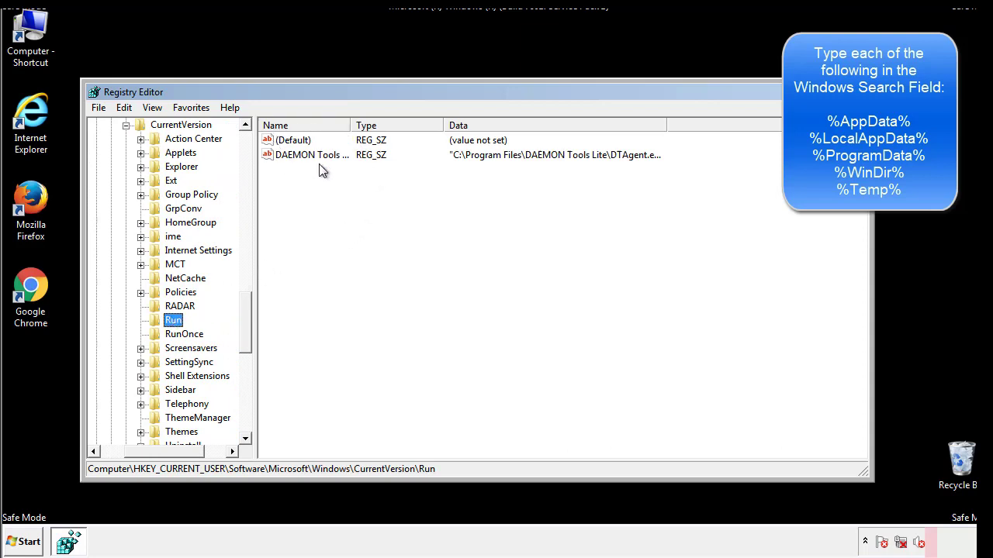
mouse_move(424, 182)
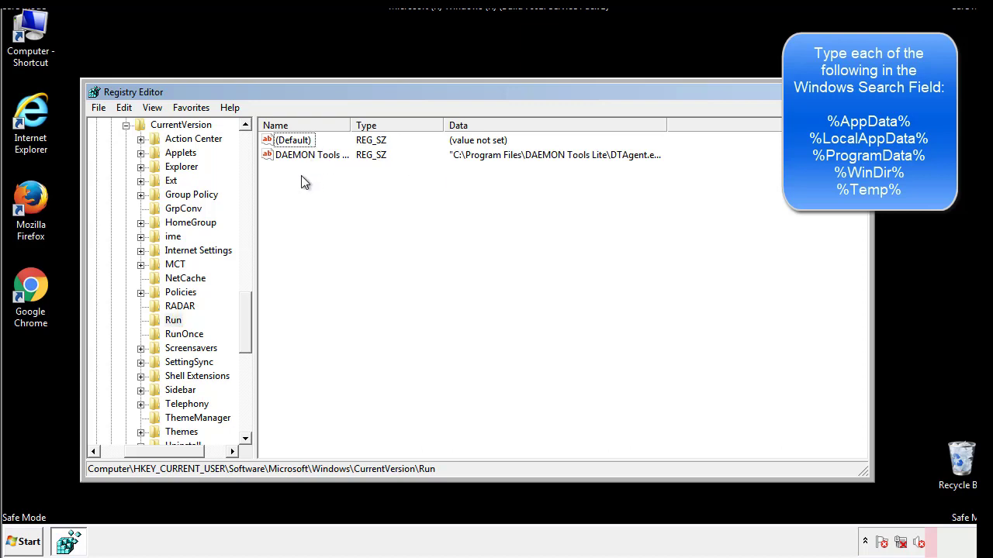
mouse_move(359, 183)
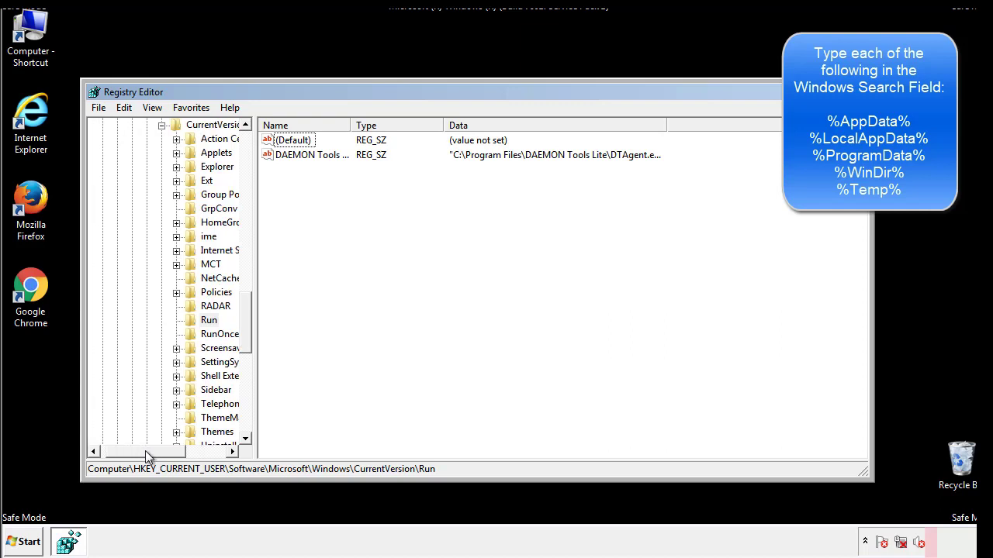
scroll(up, 3)
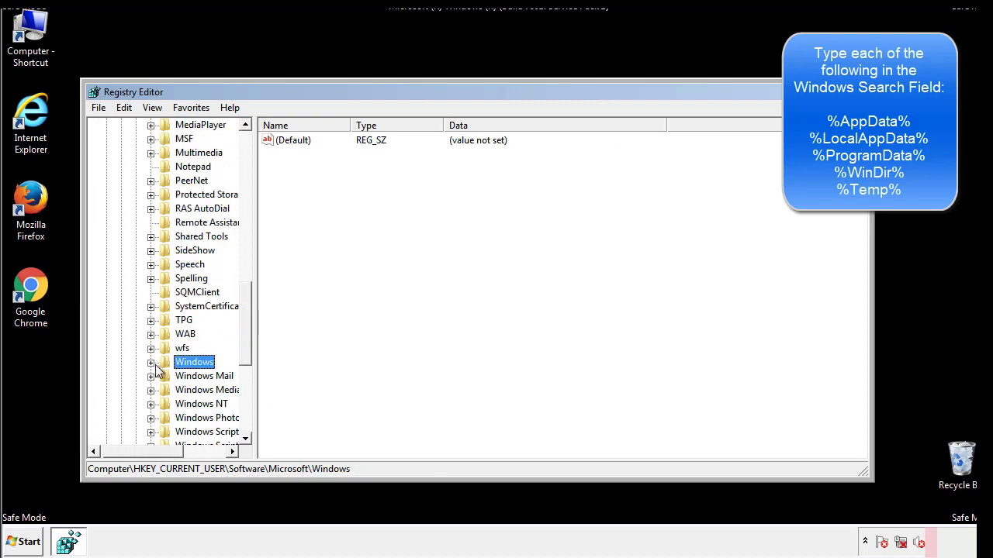
scroll(up, 3)
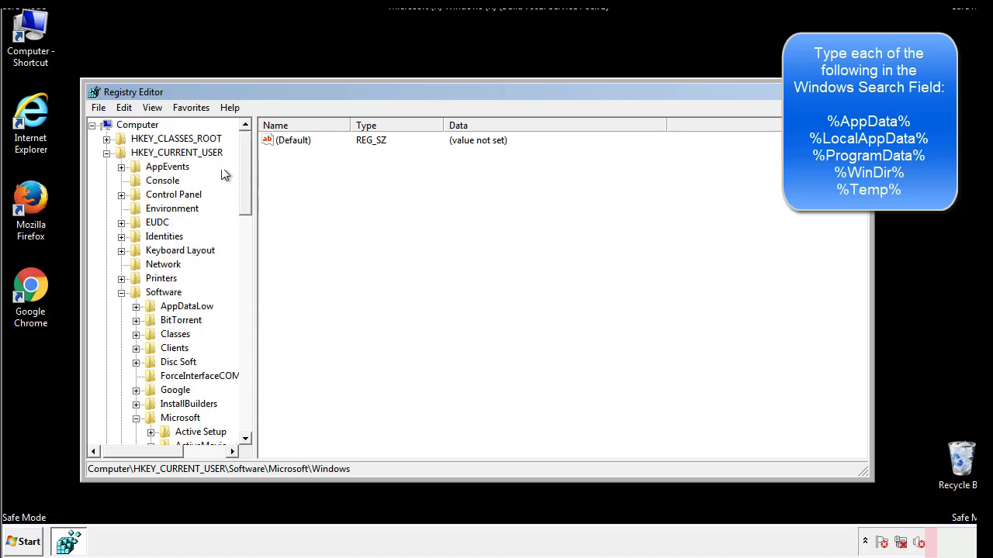
Search the whole registry for '%temp%' in keys, values and data
click(124, 107)
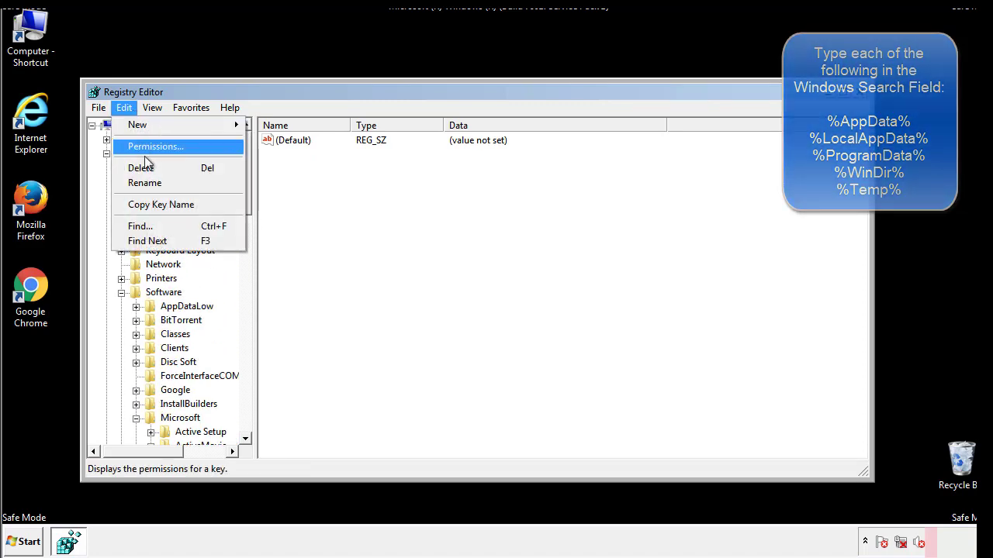
click(139, 226)
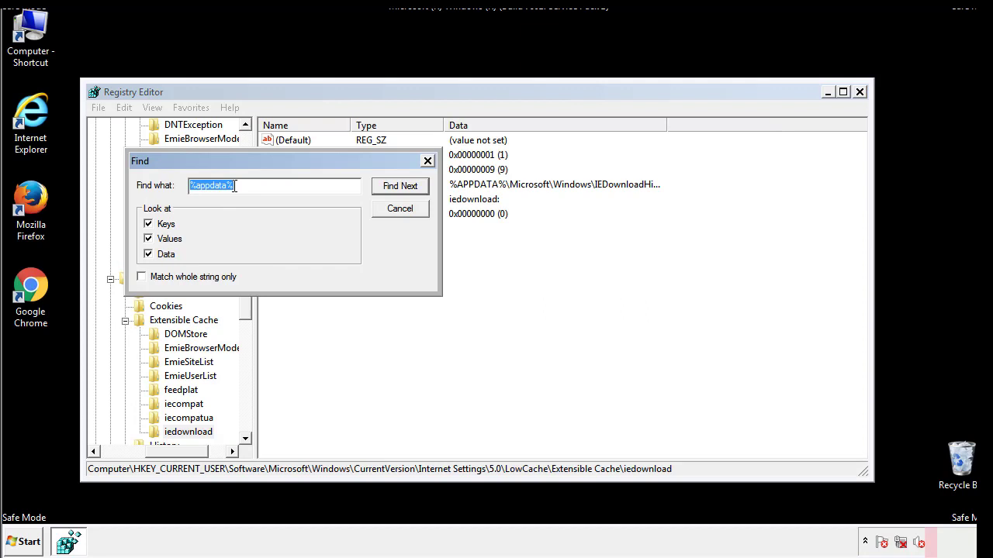
text(%t)
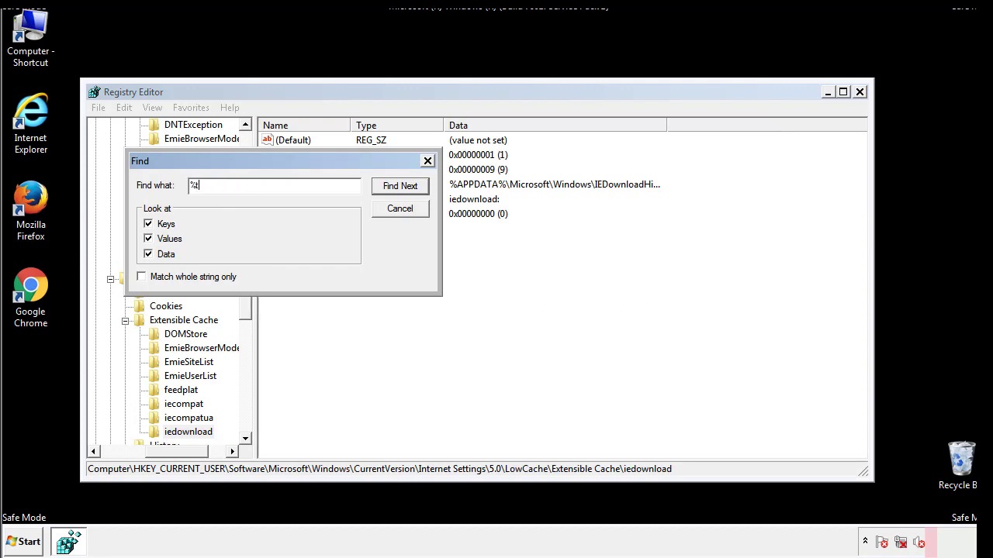
text(temp%)
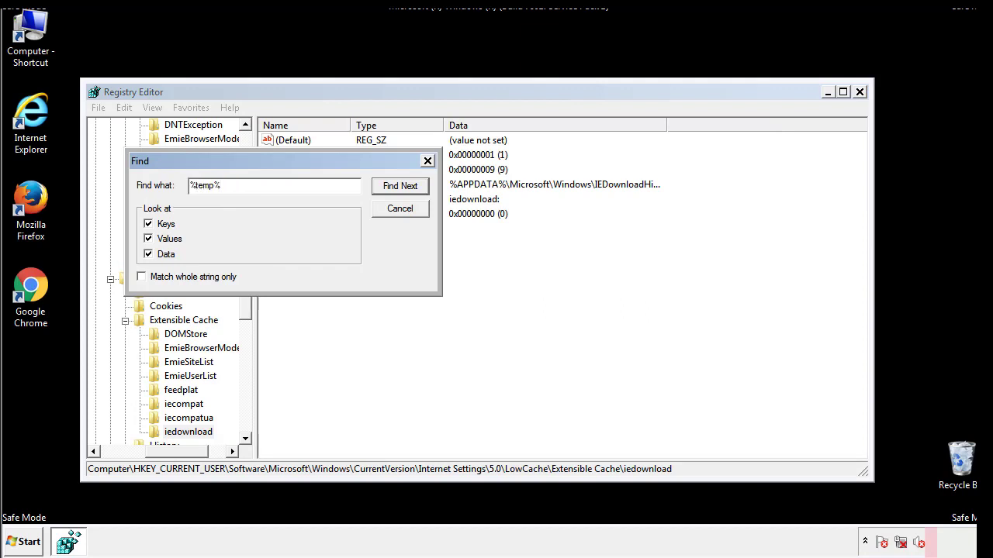
click(399, 185)
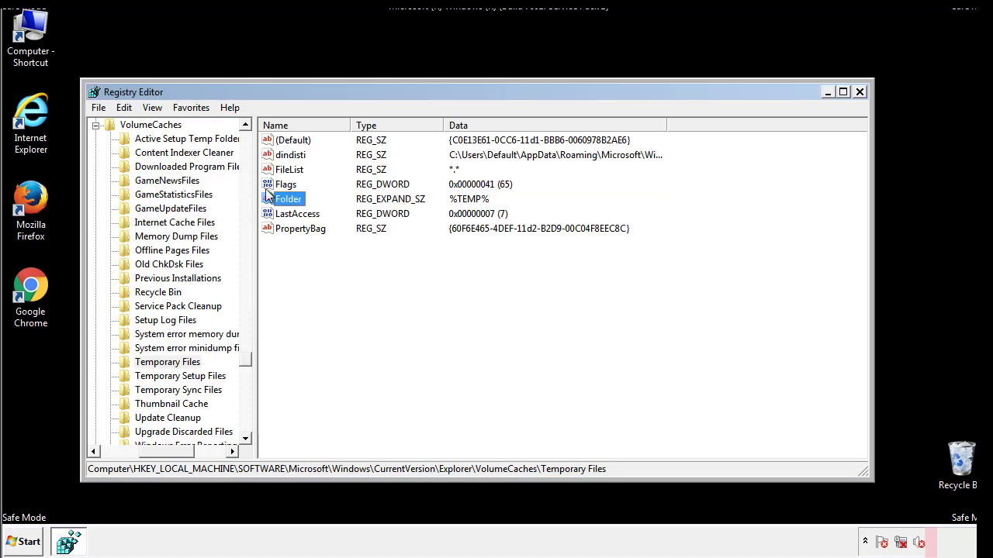
Delete every named value in the VolumeCaches Temporary Files key, confirming the deletion
click(324, 256)
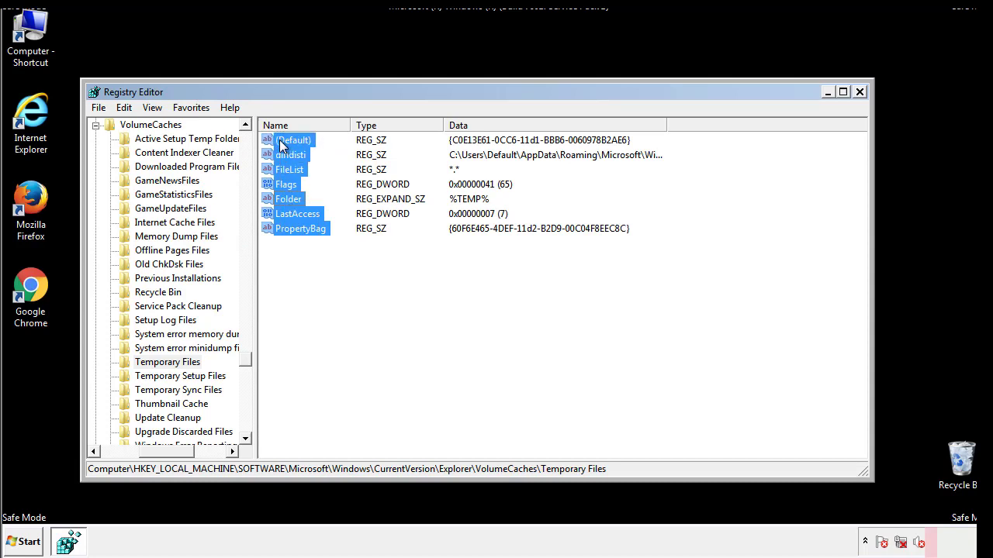
right_click(293, 140)
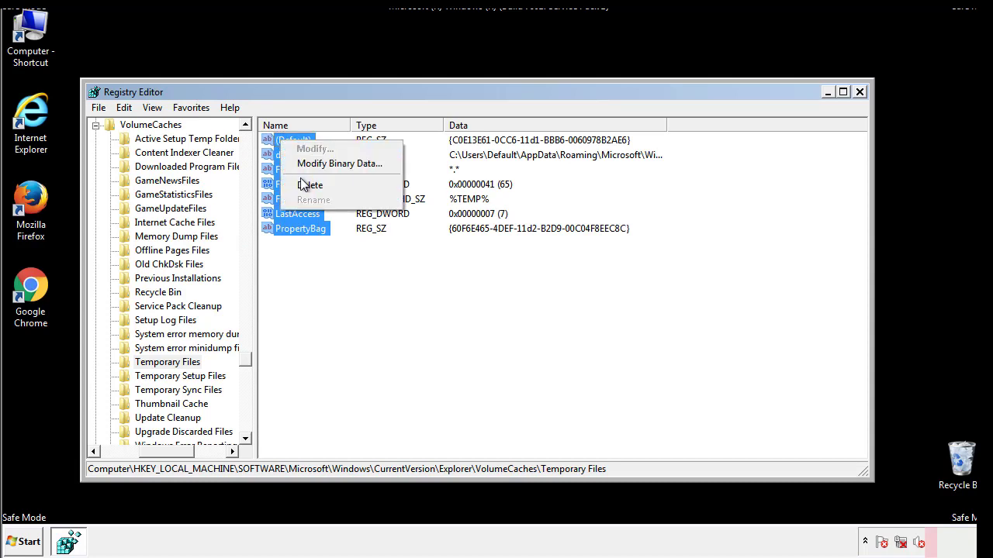
click(310, 184)
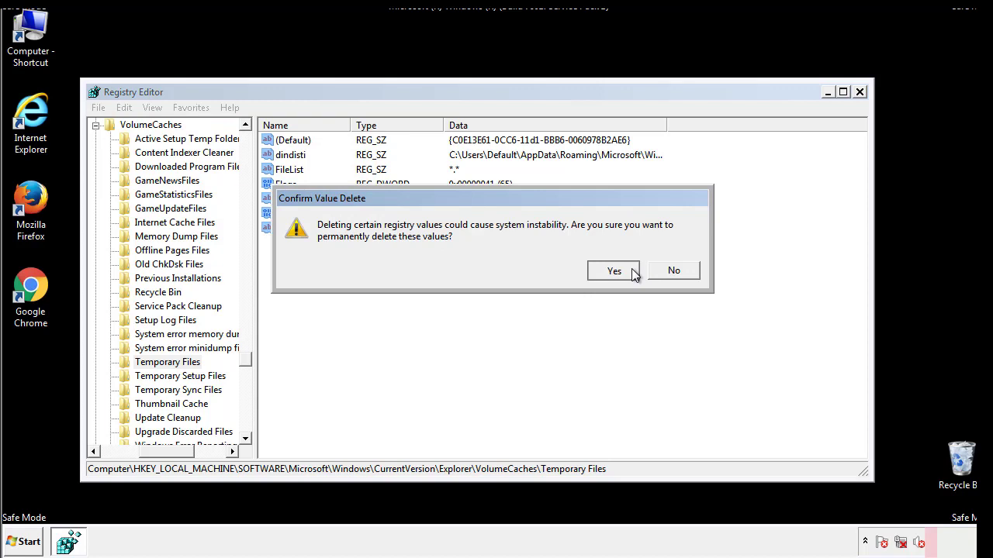
click(614, 271)
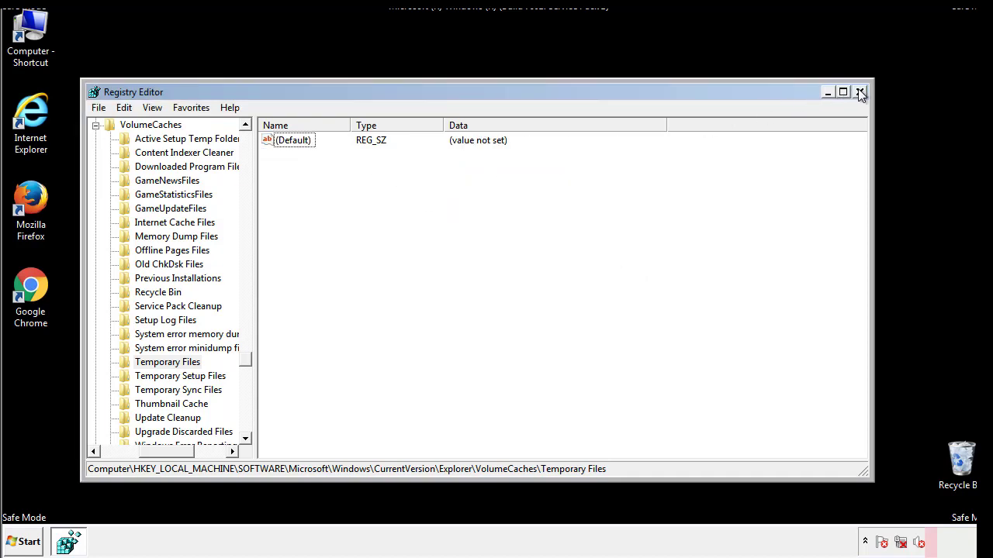
Close Registry Editor and search the Start menu for 'msconfig'
click(860, 93)
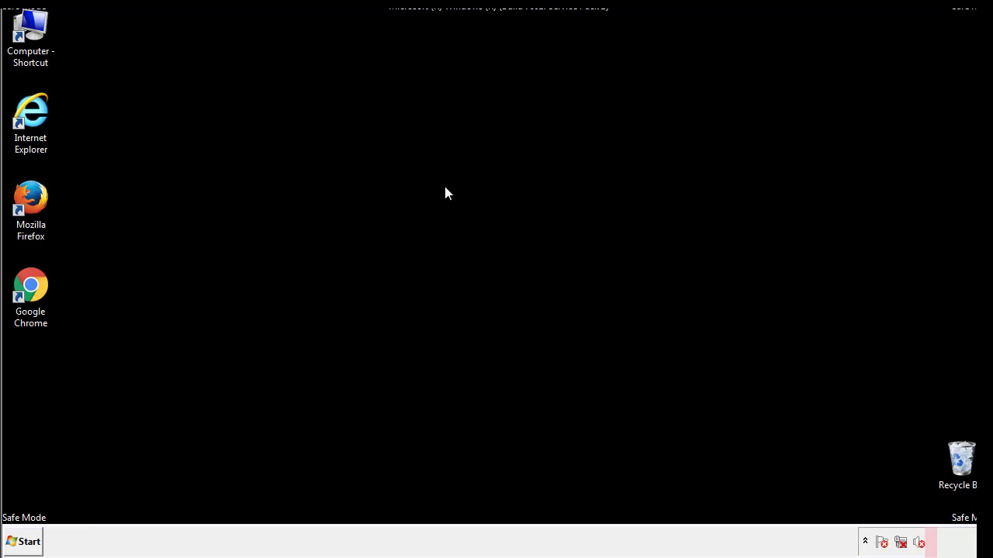
mouse_move(41, 388)
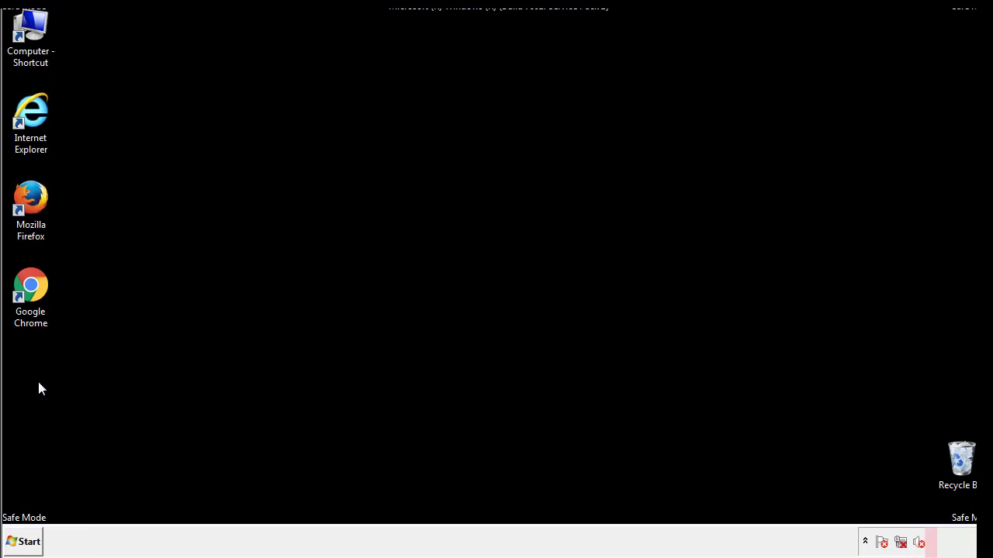
click(24, 542)
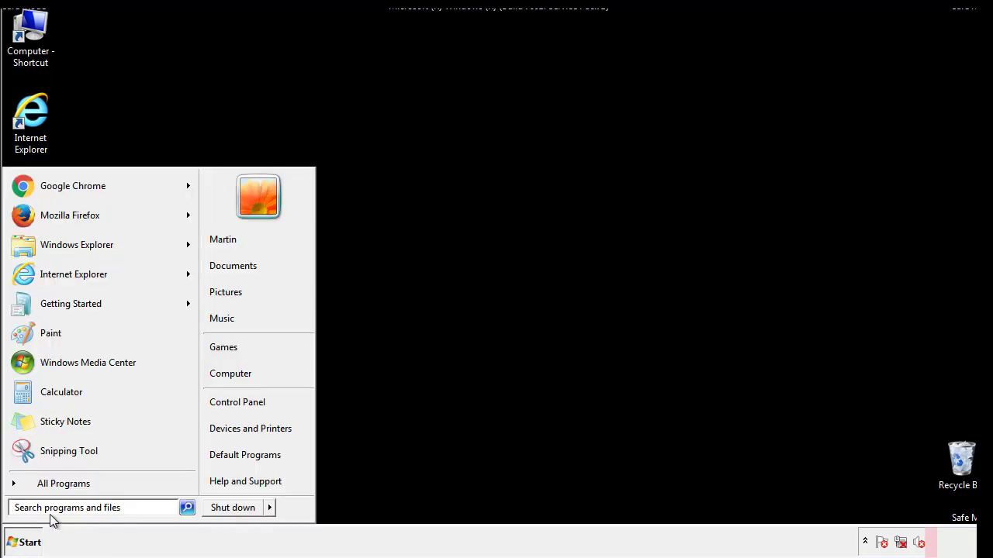
text(mscon)
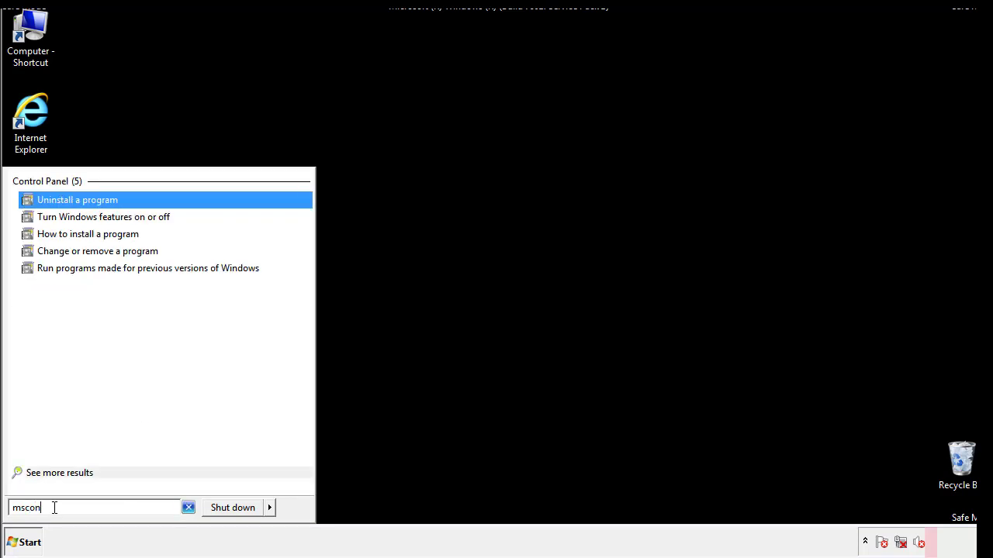
text(fig)
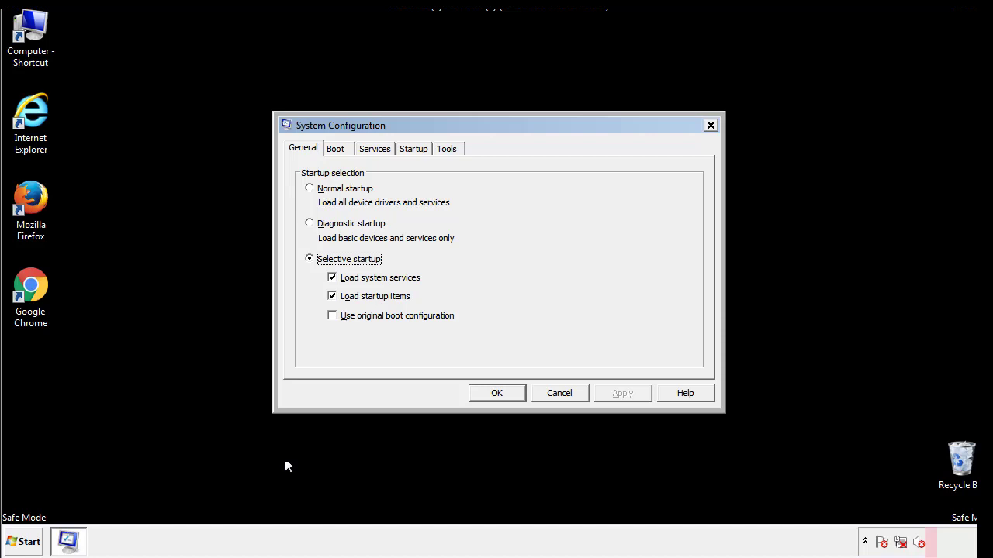
Uncheck Safe boot on the Boot tab, apply, and restart Windows
click(335, 148)
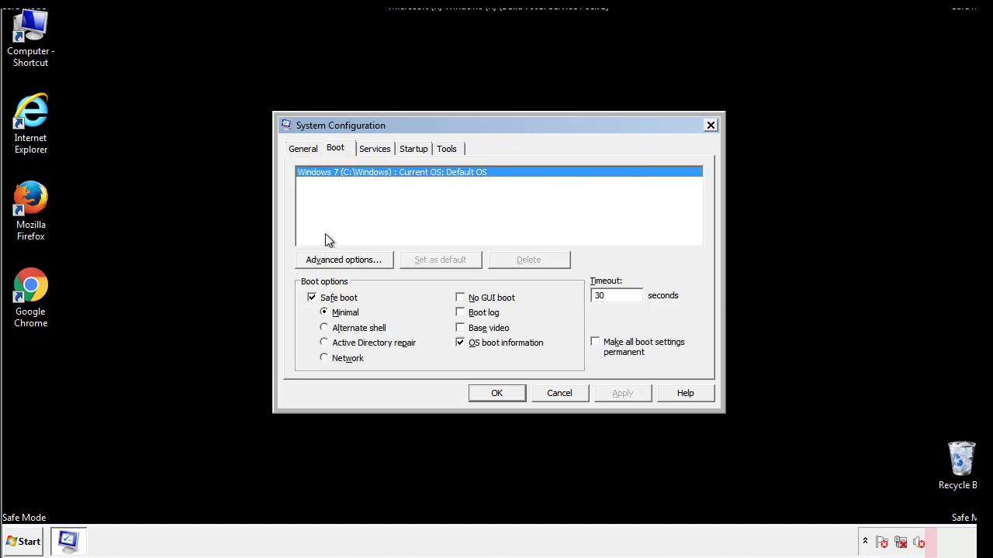
click(311, 297)
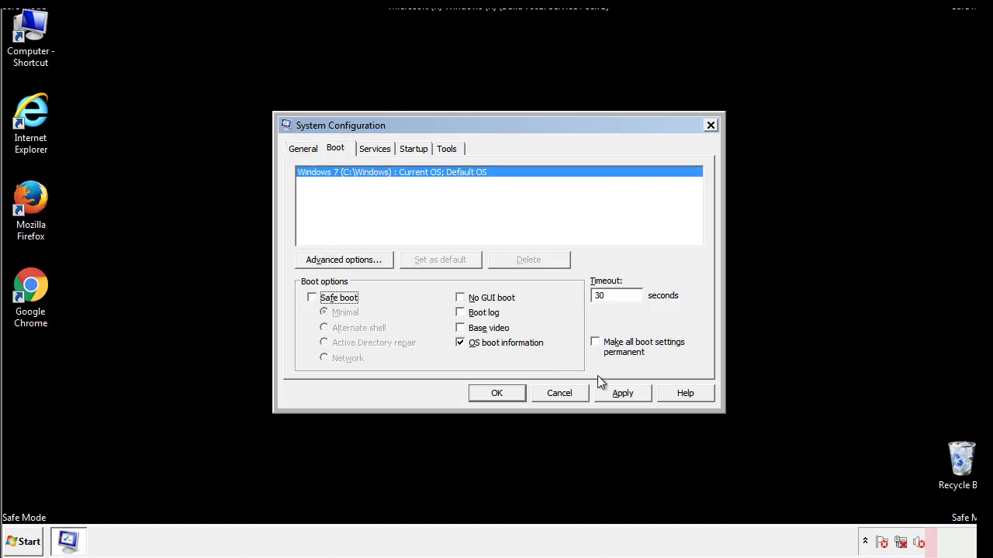
click(497, 393)
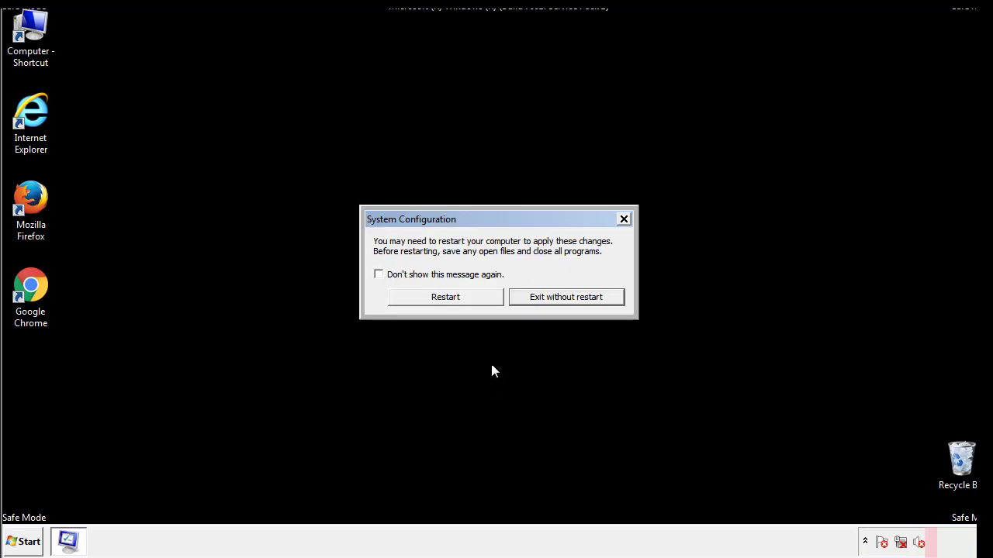
click(445, 296)
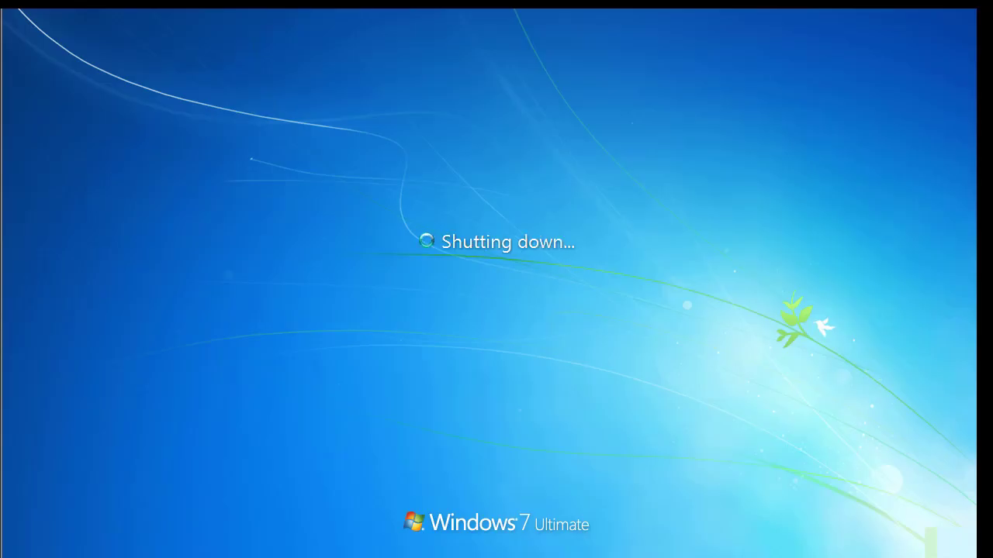